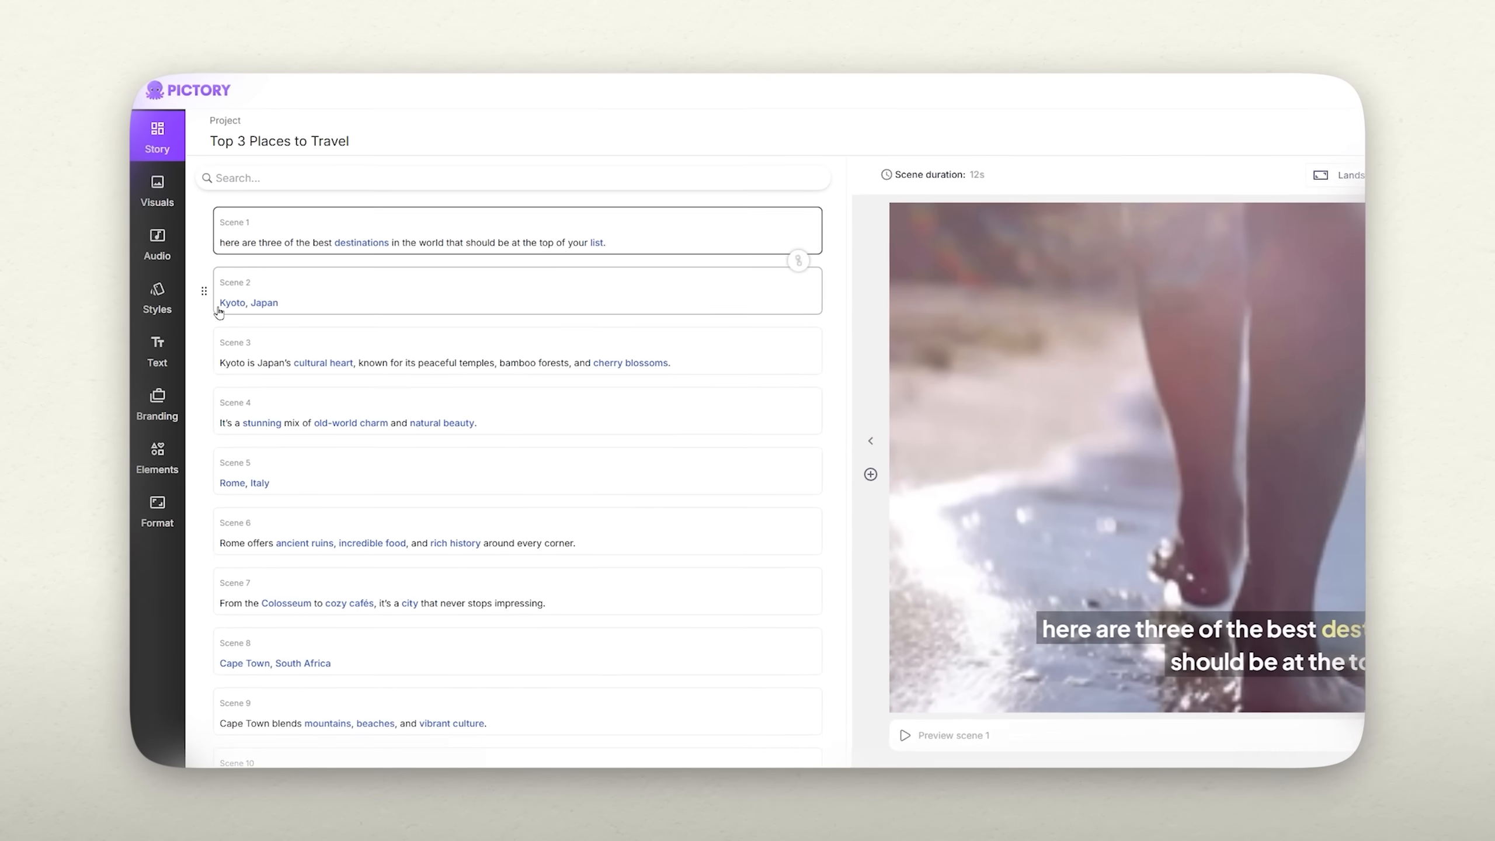
# Step: Show the video styles library for the Top 3 Places to Travel project
pyautogui.click(156, 298)
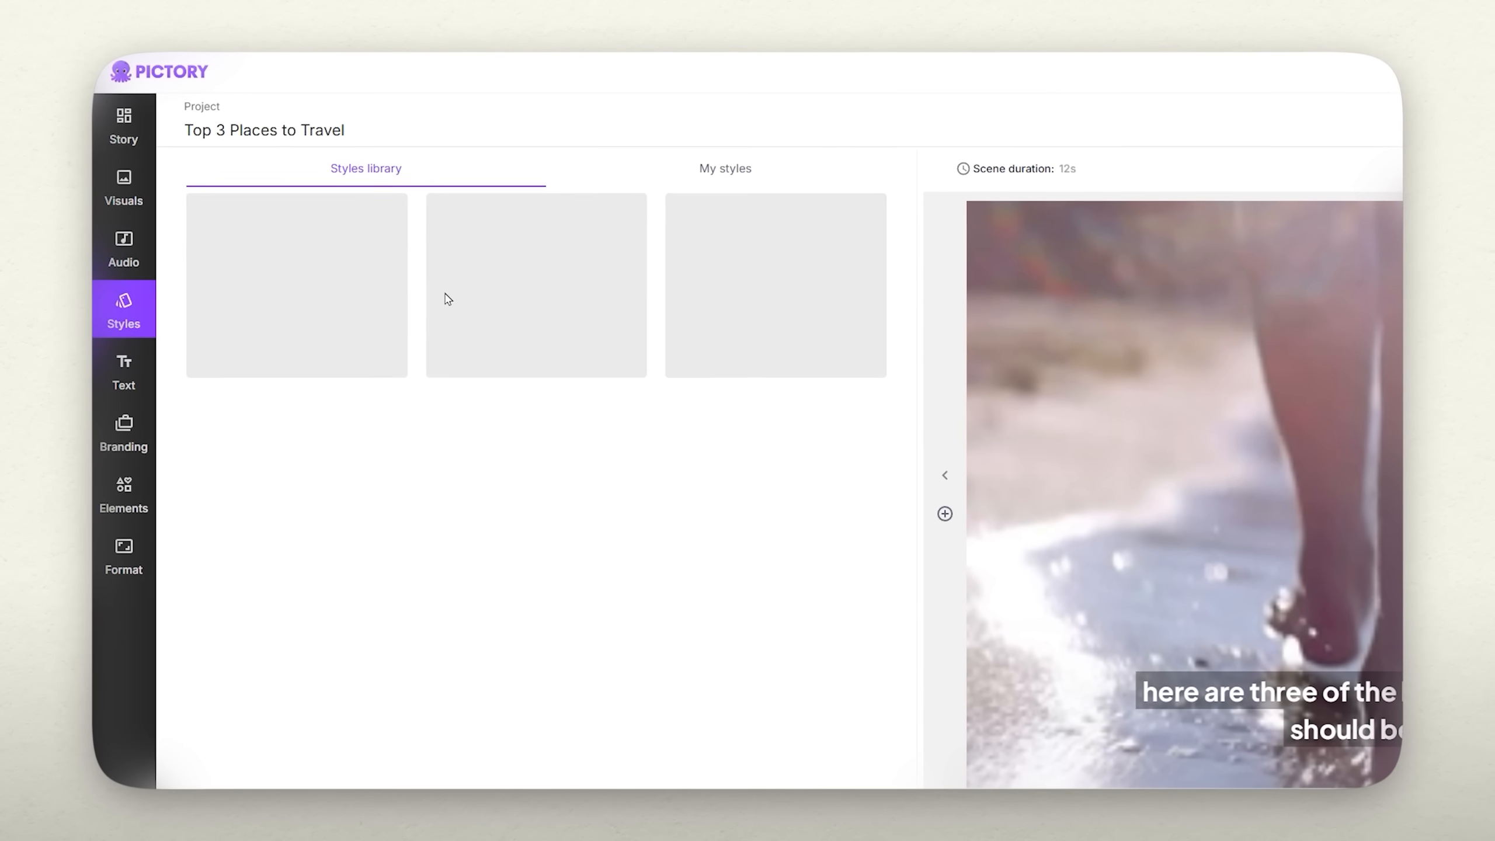
pyautogui.click(724, 168)
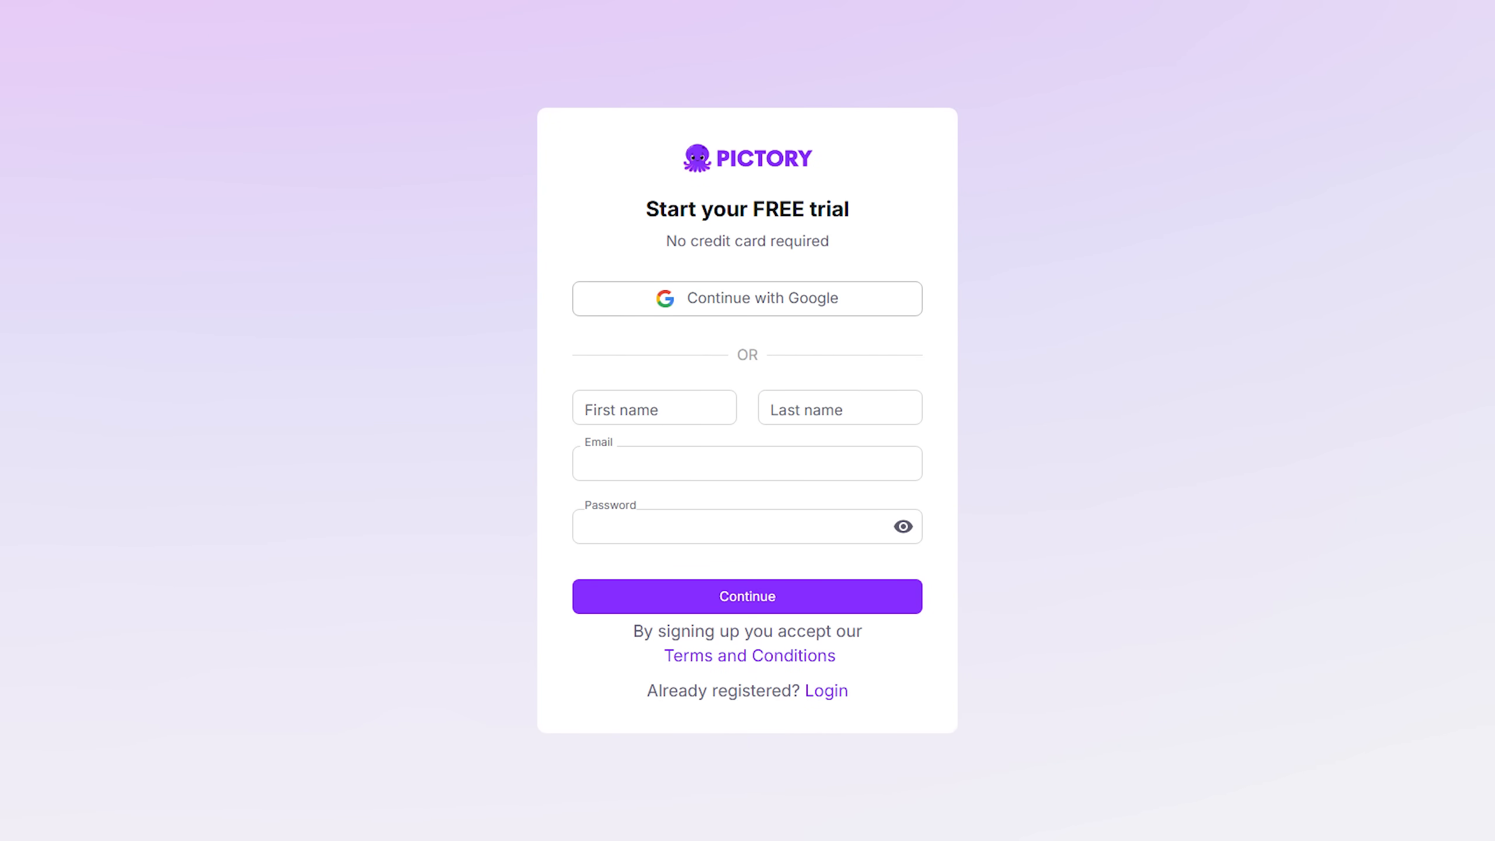
# Step: Bring up Pictory's 'Start your FREE trial' sign-up form
pyautogui.click(746, 595)
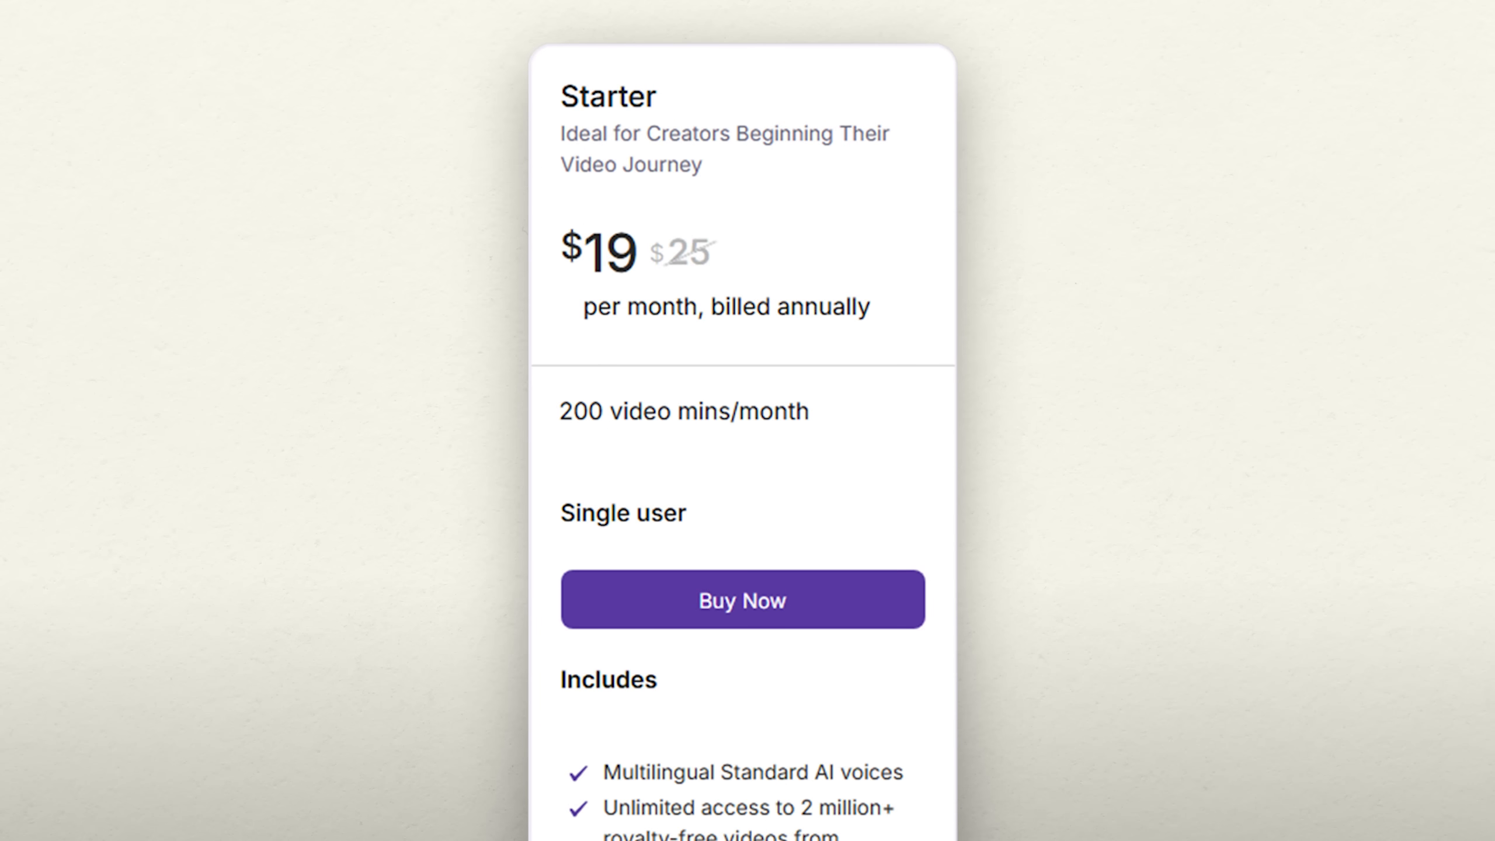
# Step: Highlight the Starter plan's 200 video mins/month and scroll down its $19/month details
pyautogui.doubleClick(599, 252)
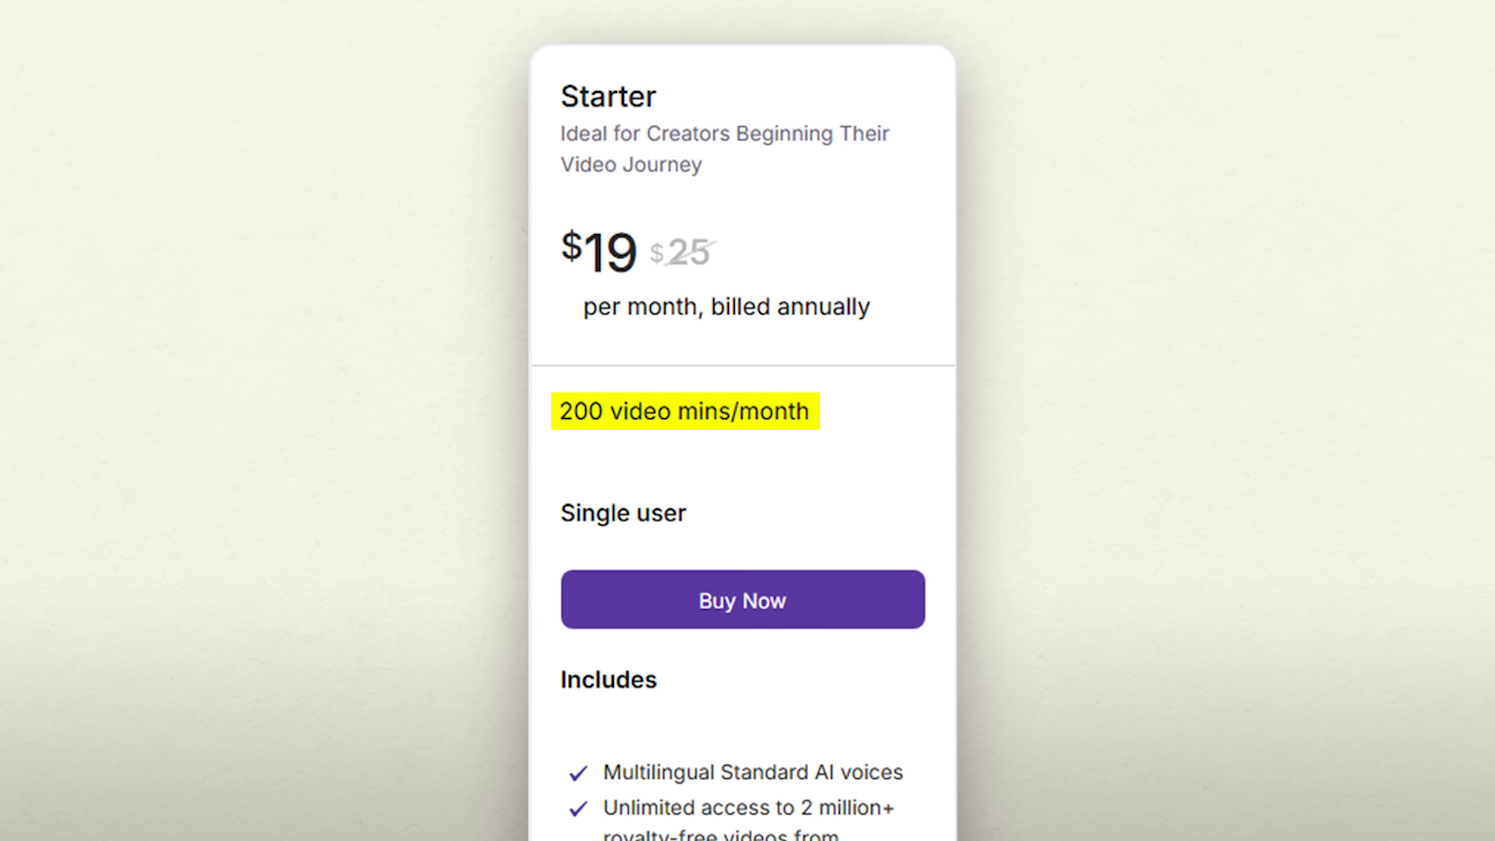
pyautogui.scroll(-3)
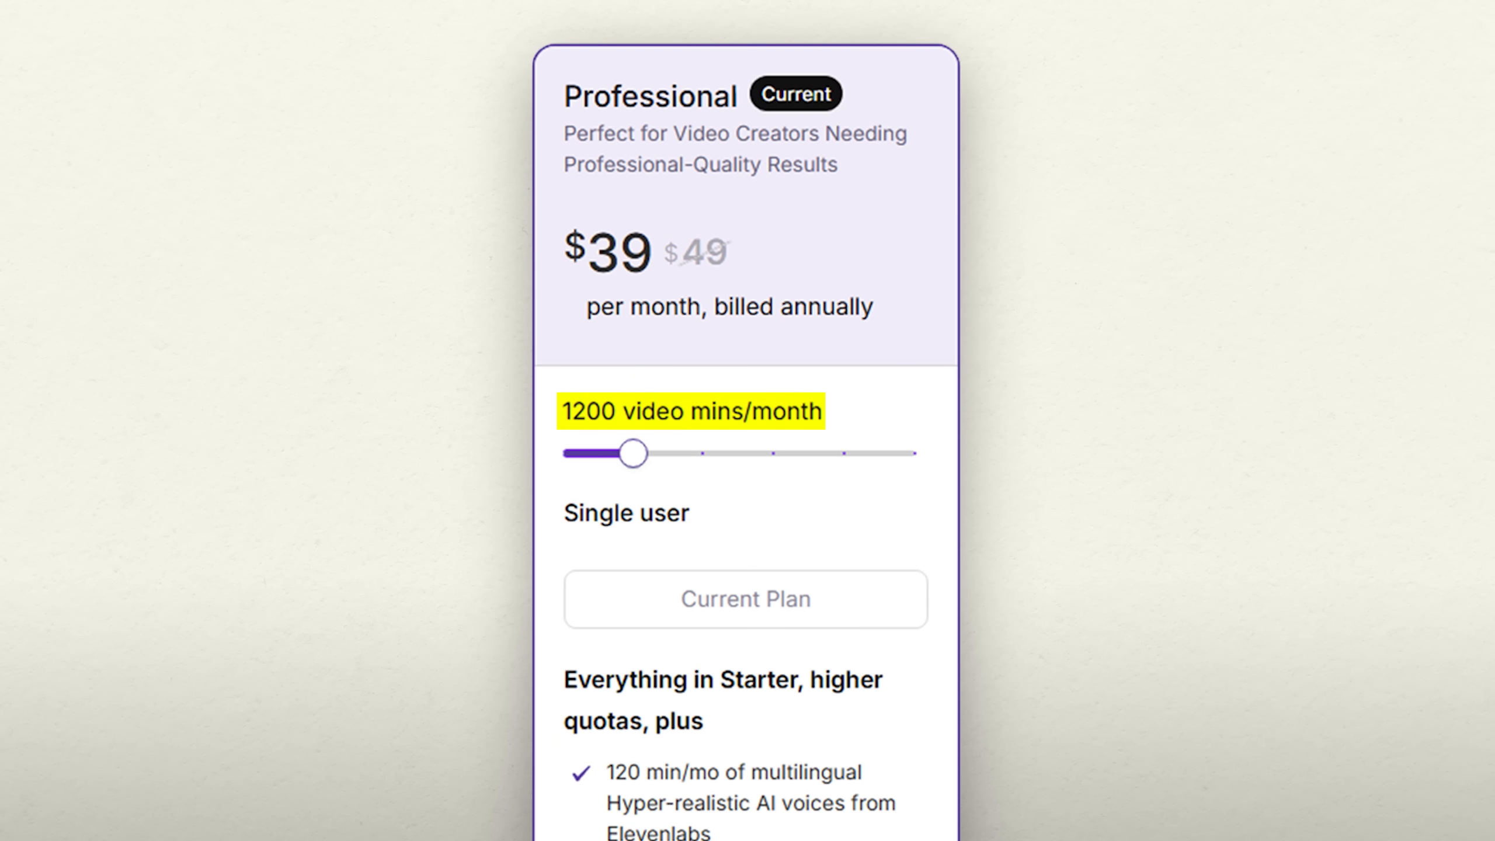
# Step: Review the Professional plan's 1200 video minutes and Advanced AI features list
pyautogui.scroll(-3)
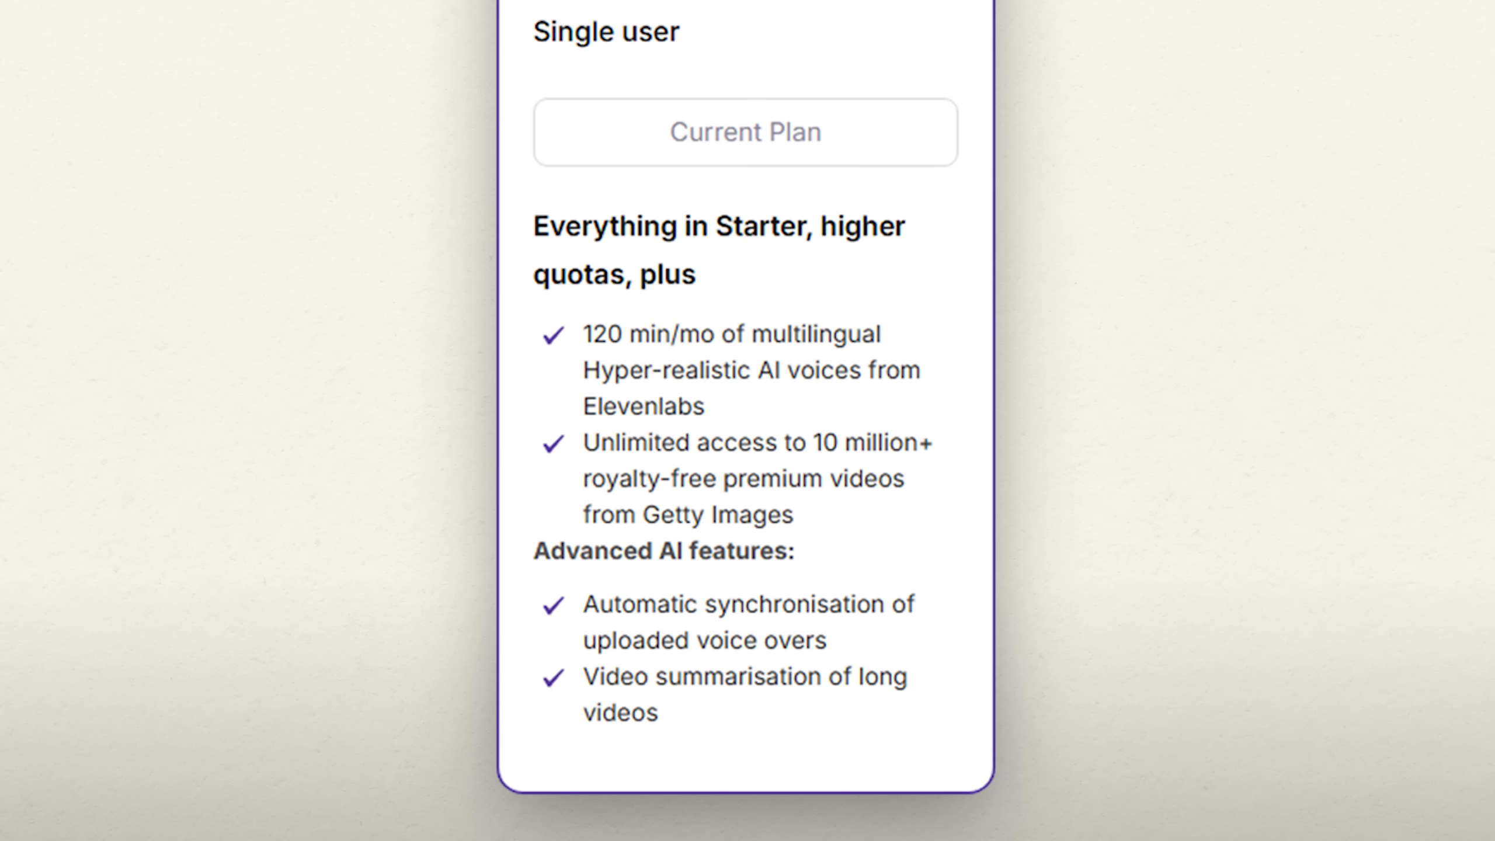
pyautogui.doubleClick(703, 605)
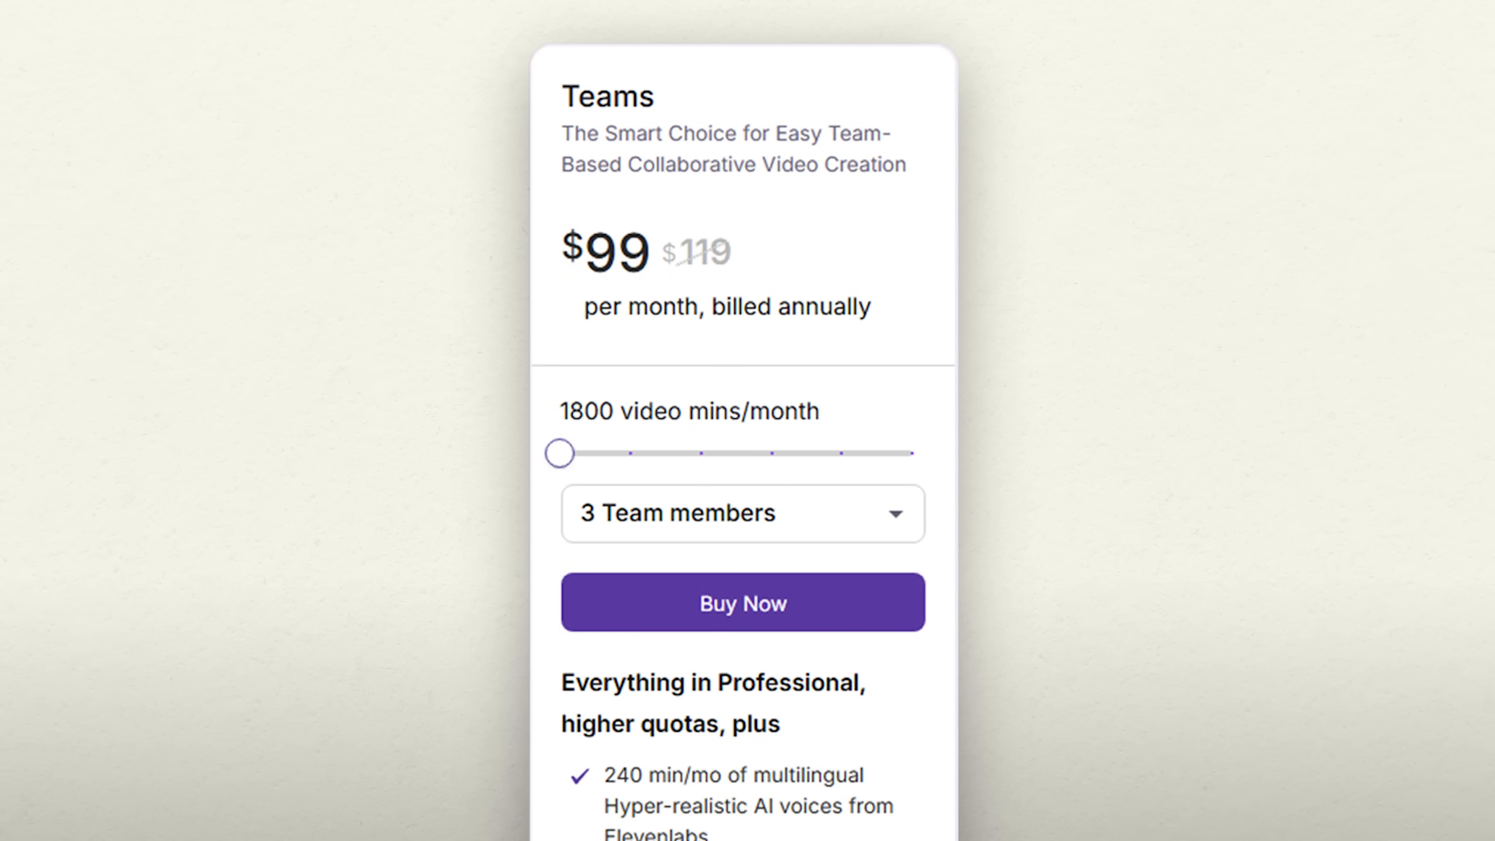
# Step: Review the Teams plan at $99/month, highlighting the 'Everything in Professional' line
pyautogui.scroll(-3)
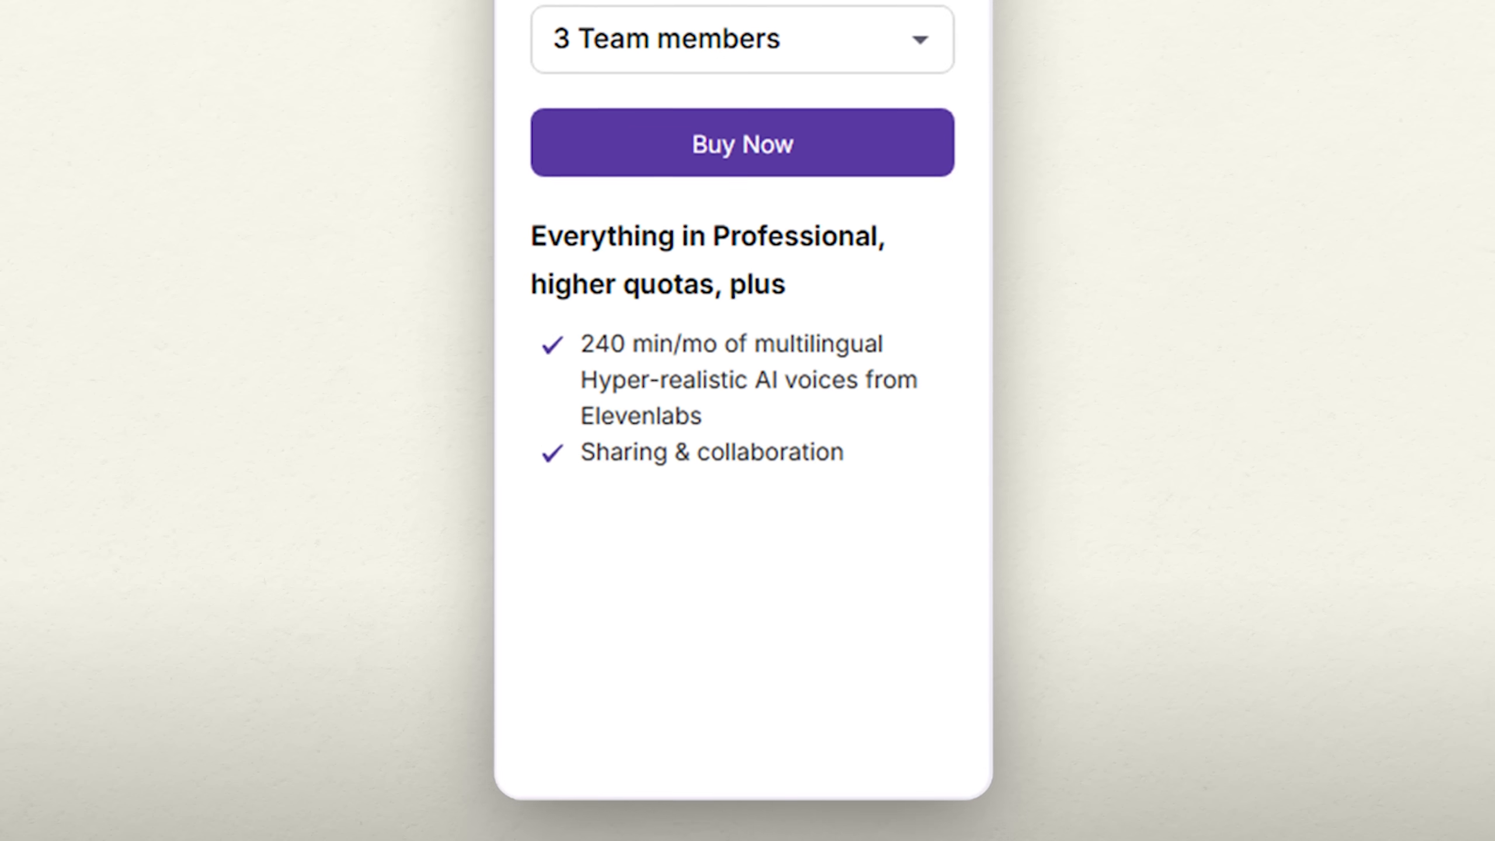
pyautogui.doubleClick(709, 231)
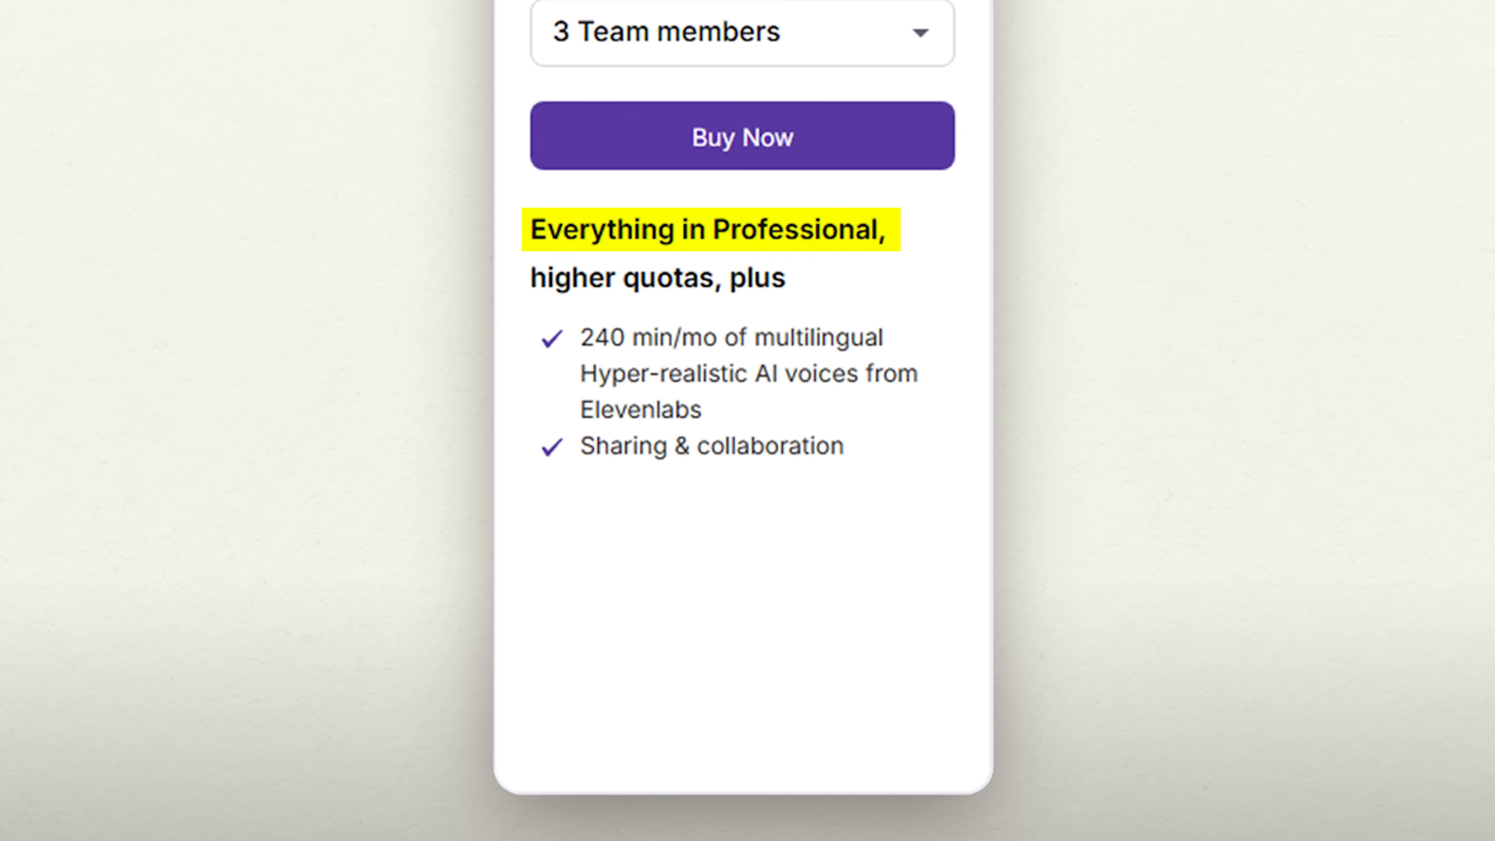
pyautogui.scroll(3)
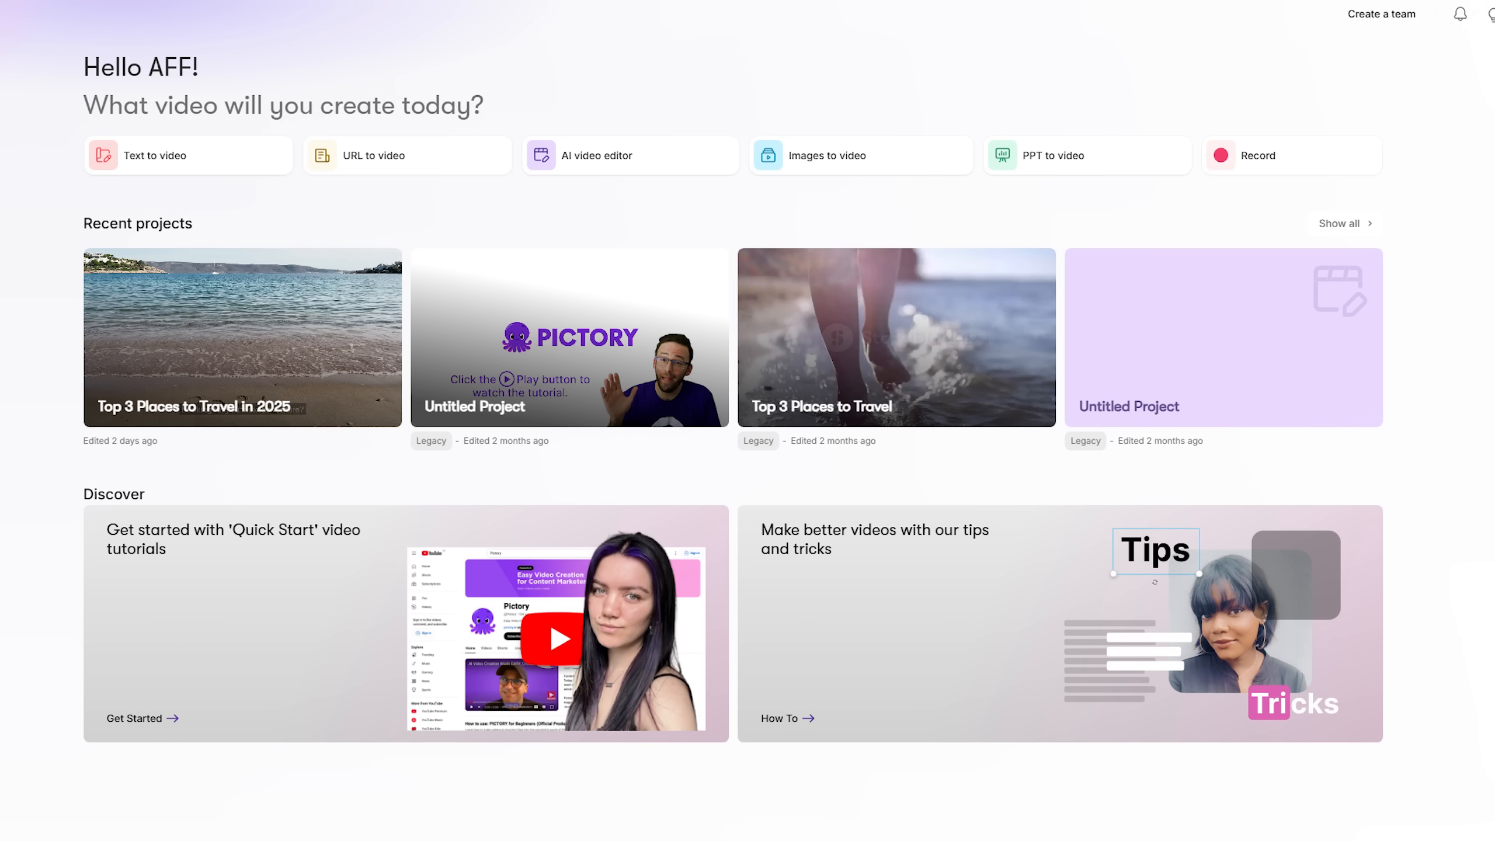
# Step: Generate the Top 3 Places to Travel in 2025 video and show its stock visuals
pyautogui.click(242, 338)
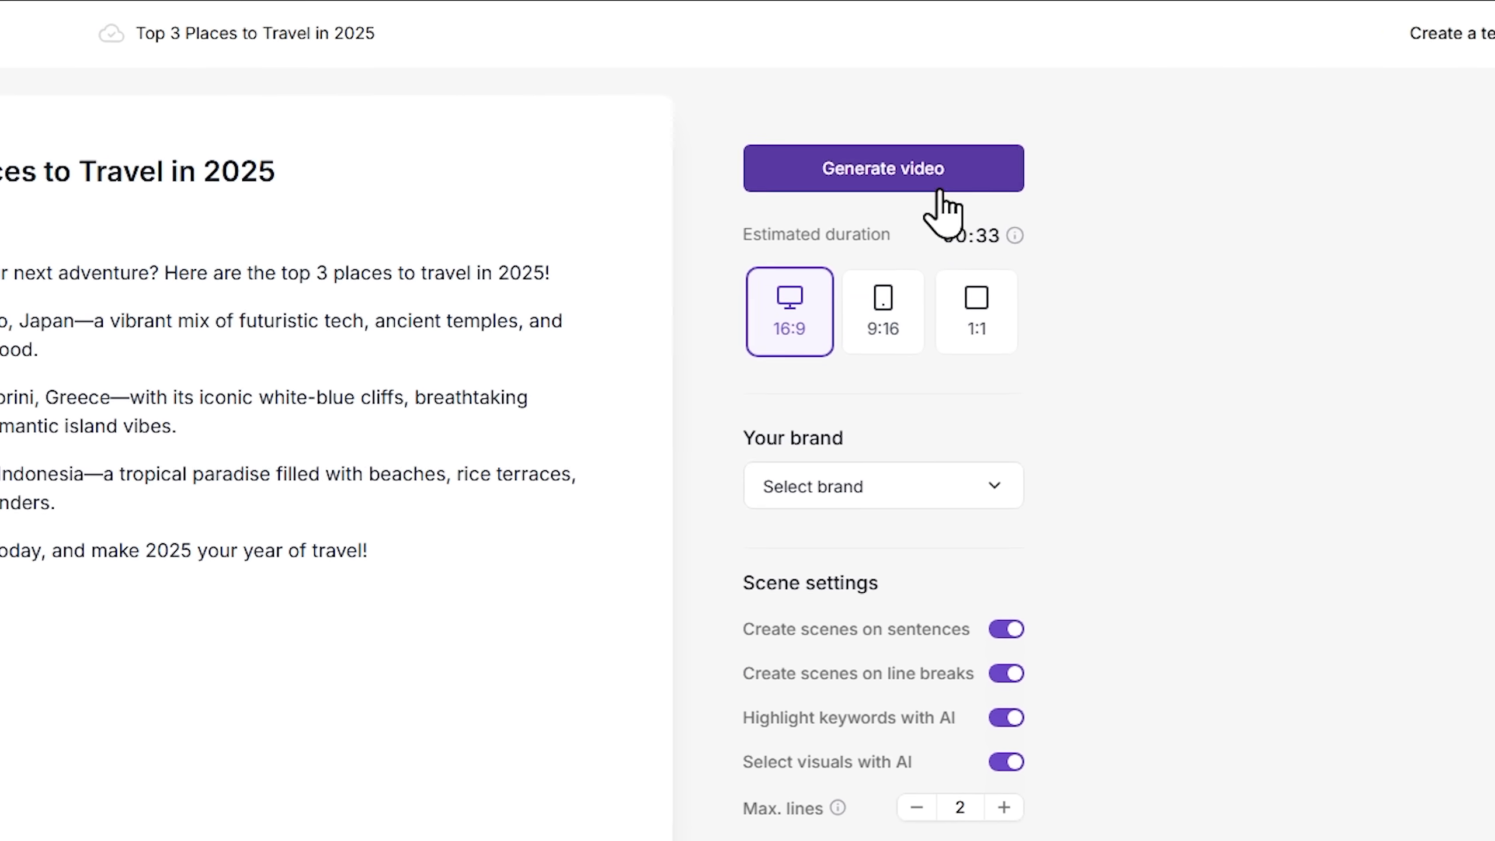
pyautogui.click(880, 168)
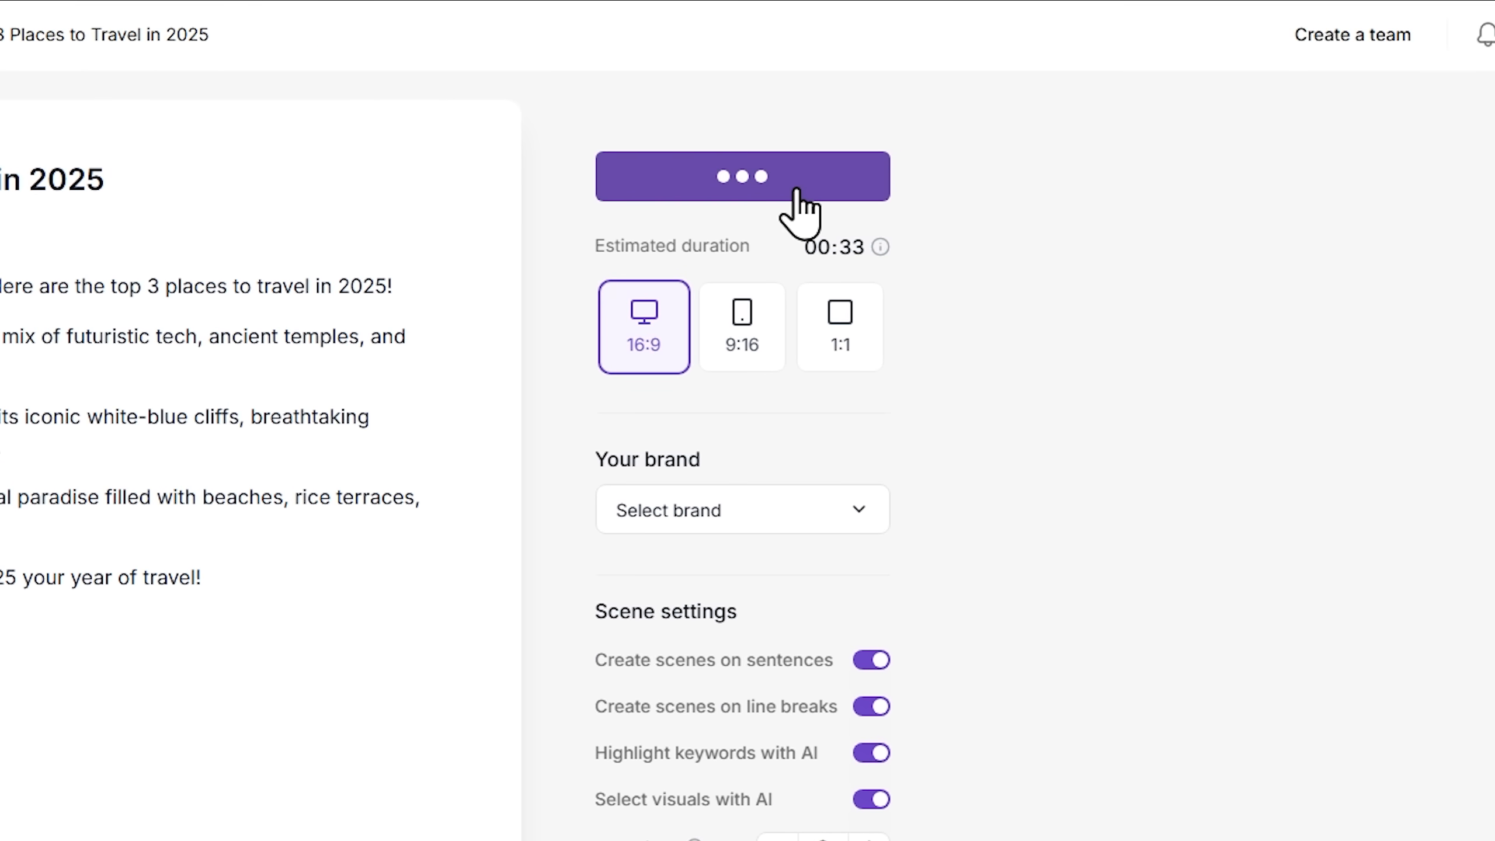
pyautogui.click(741, 175)
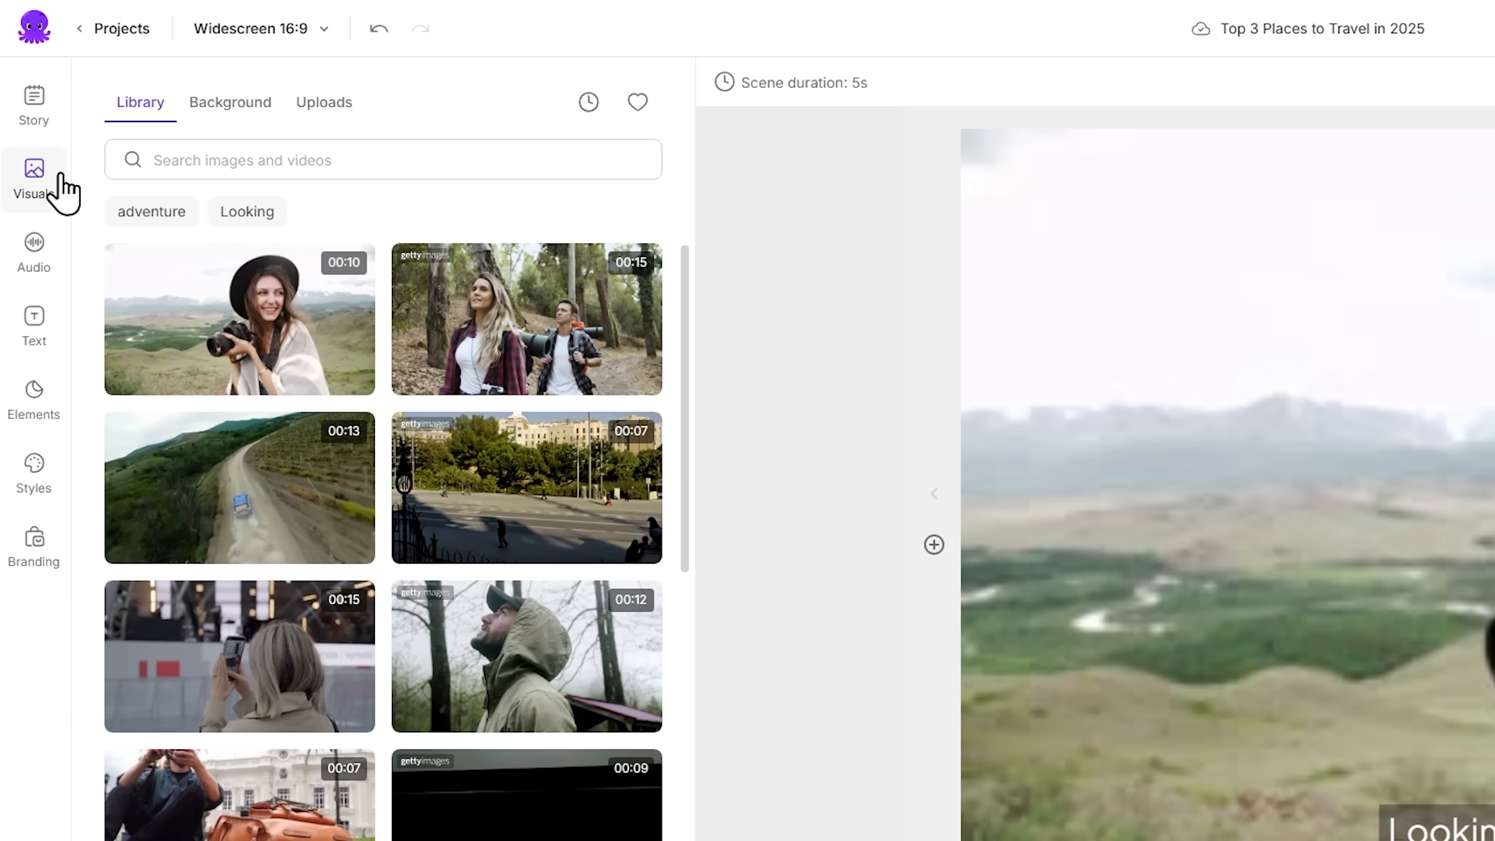
# Step: Search the visuals library for 'beach' footage, then switch to the voiceover voices
pyautogui.scroll(-3)
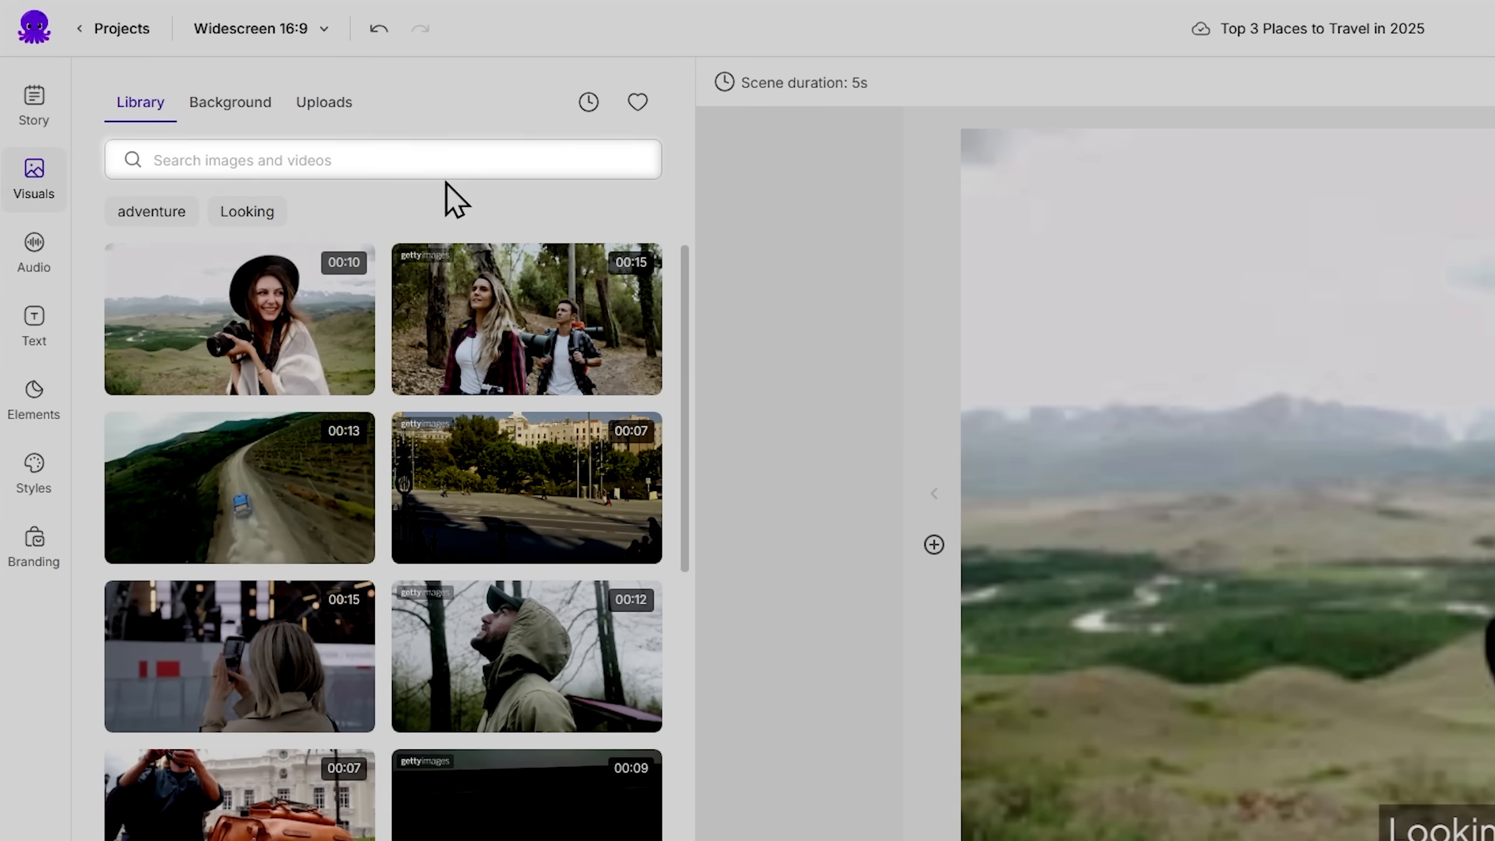
pyautogui.write('beach')
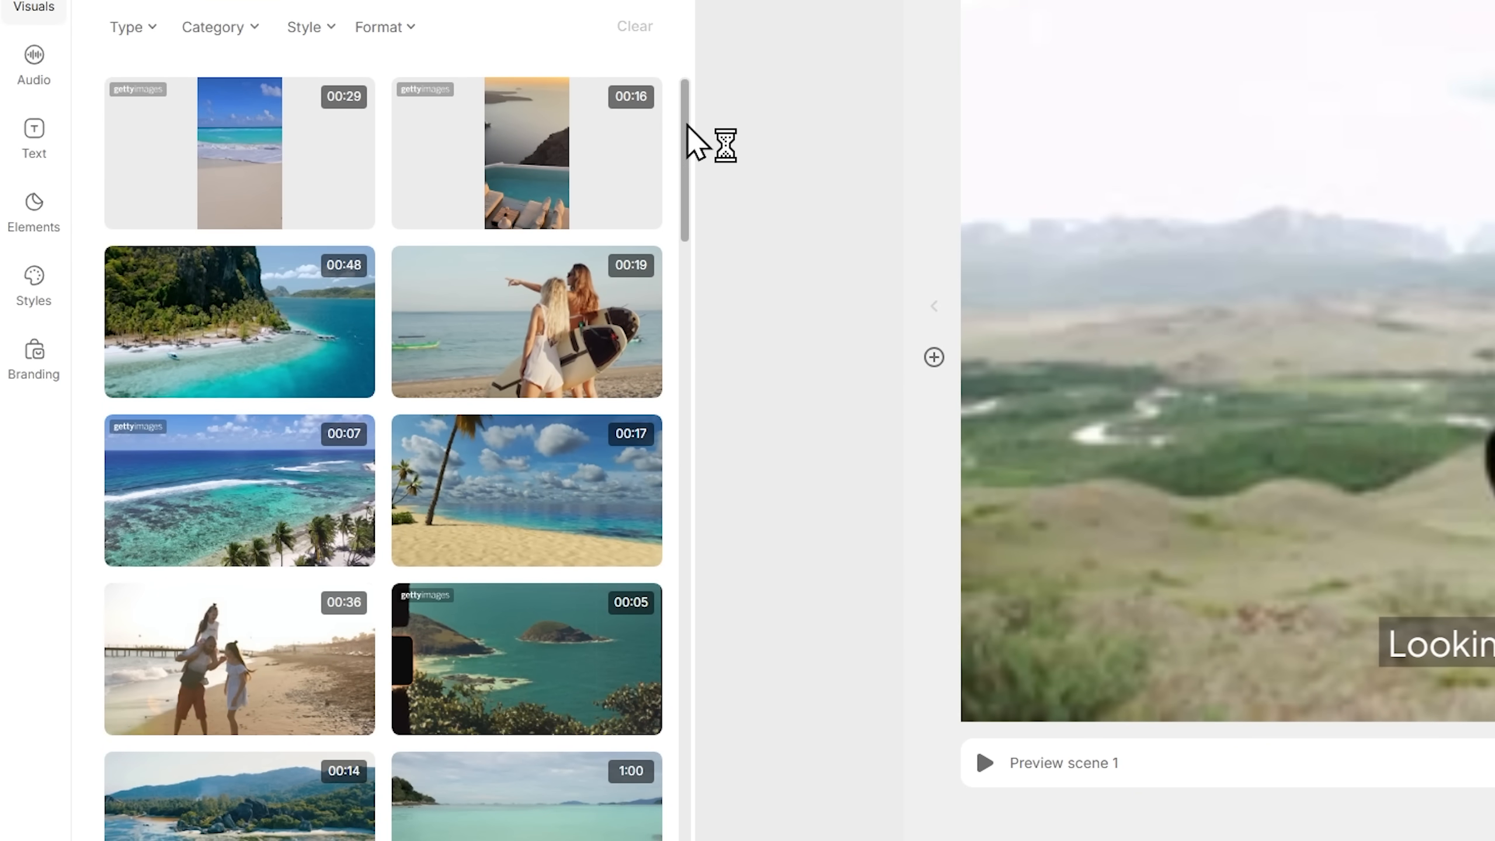
pyautogui.scroll(-3)
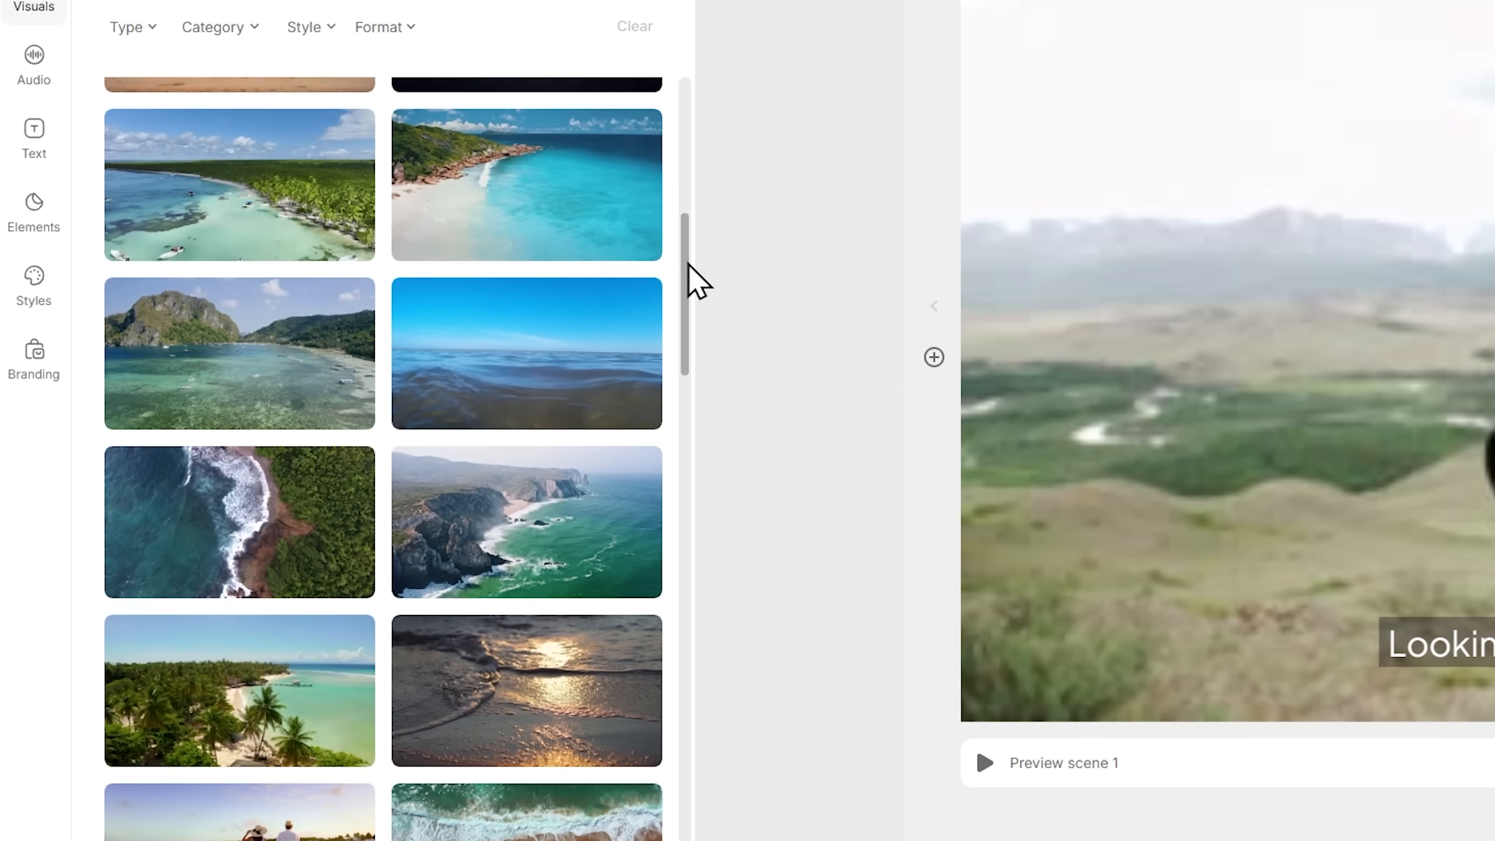
pyautogui.click(34, 252)
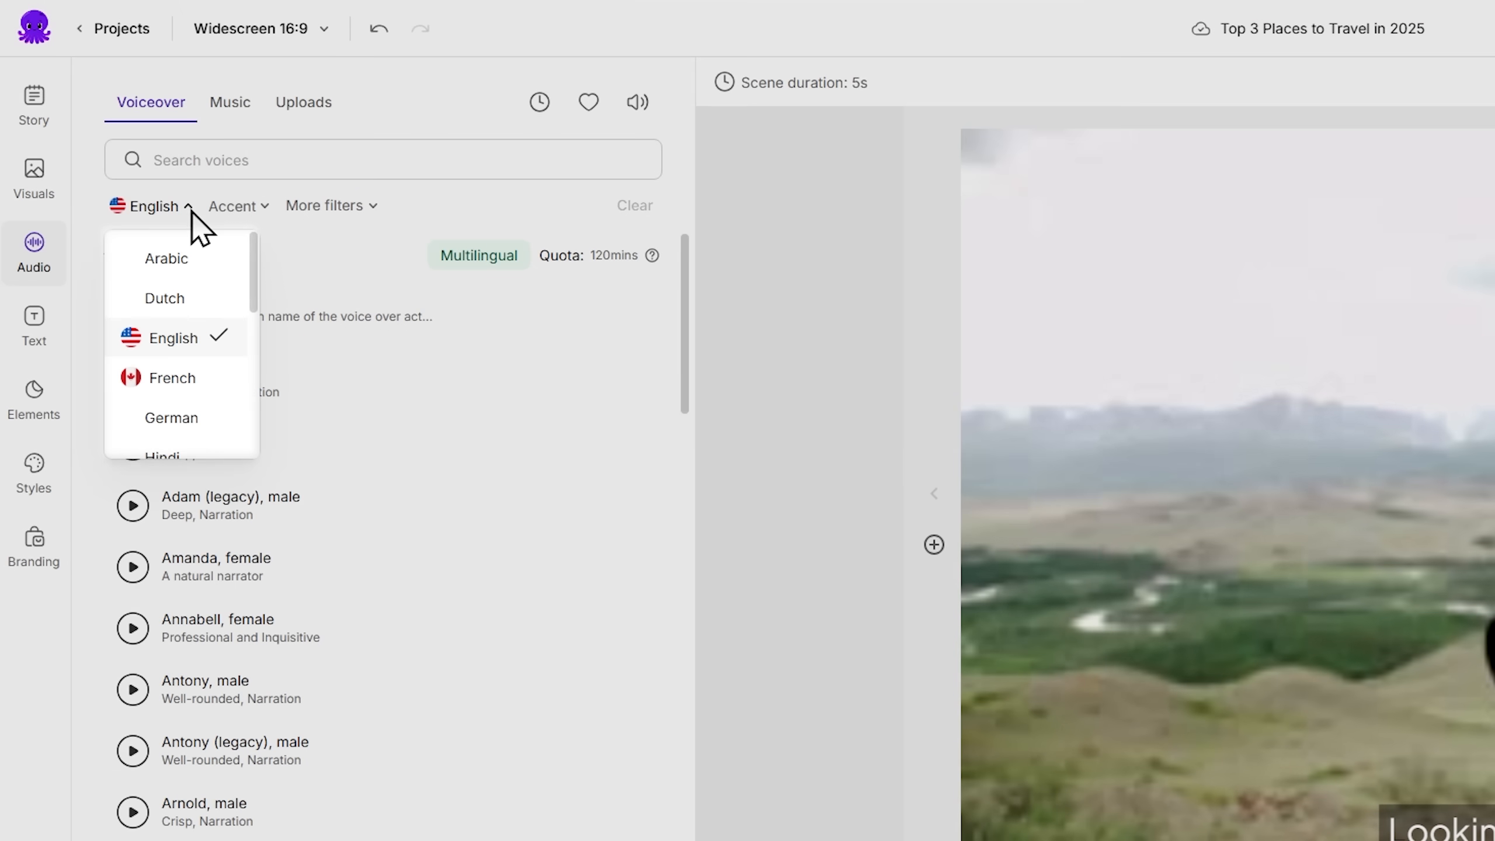
# Step: Show the English accent filter options for the voiceover voices
pyautogui.scroll(-3)
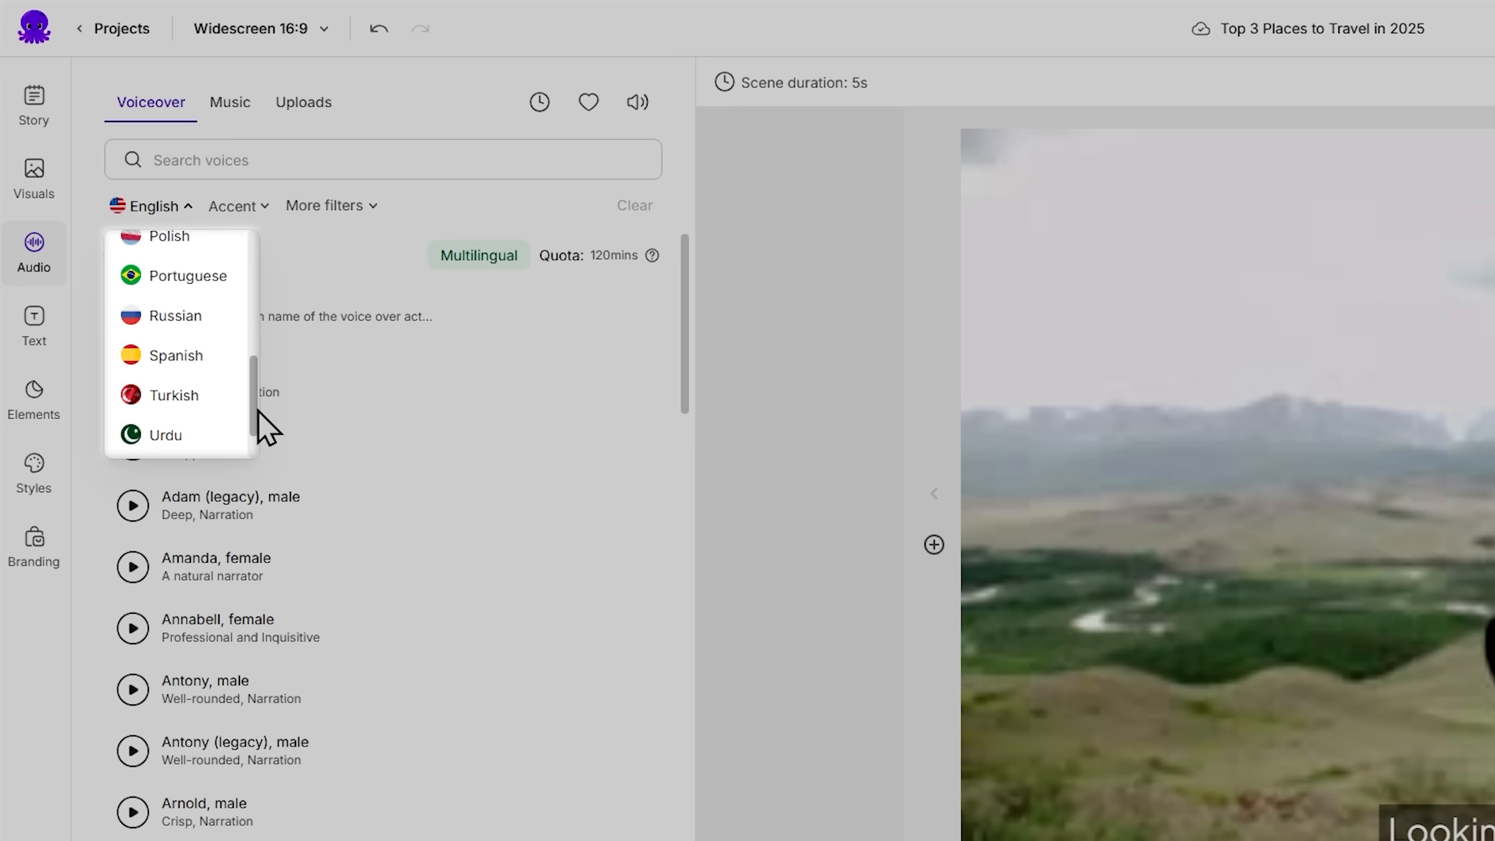
pyautogui.click(232, 206)
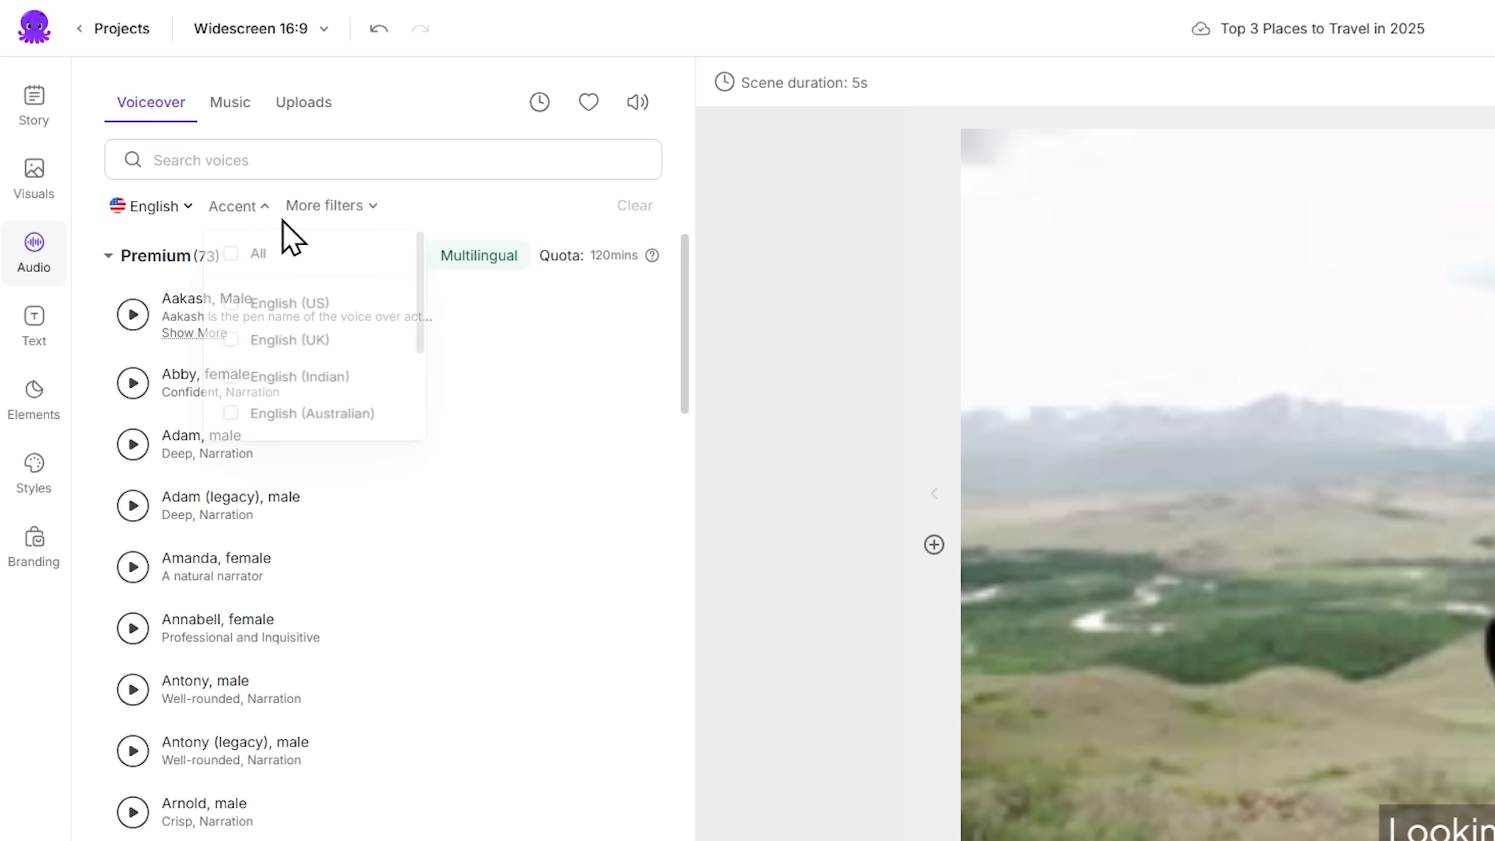
pyautogui.scroll(-3)
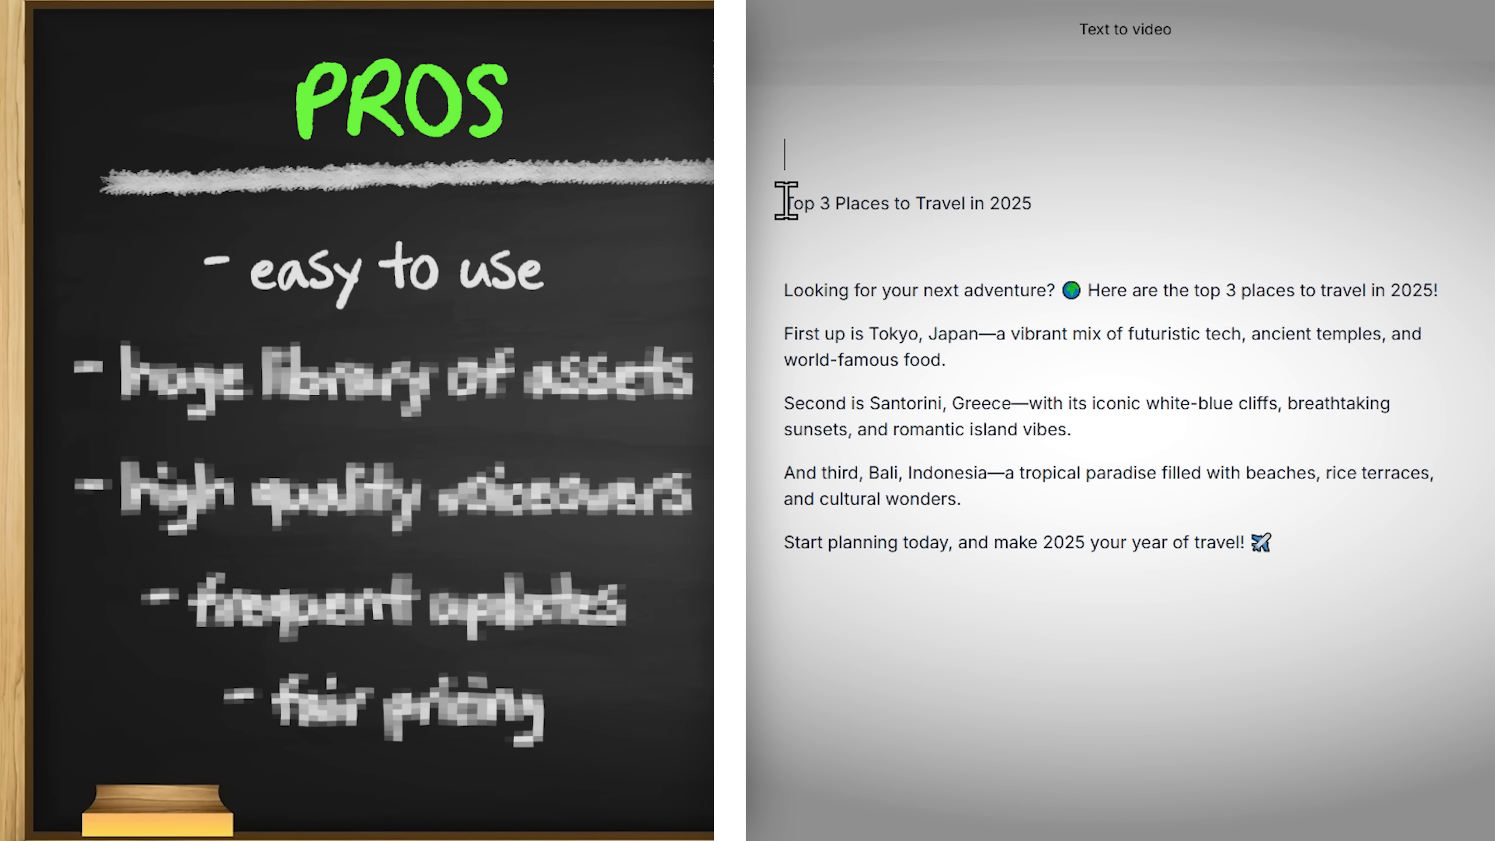
# Step: Browse stock clips and voiceover voices, then list the voiceover languages with English chosen
pyautogui.click(772, 176)
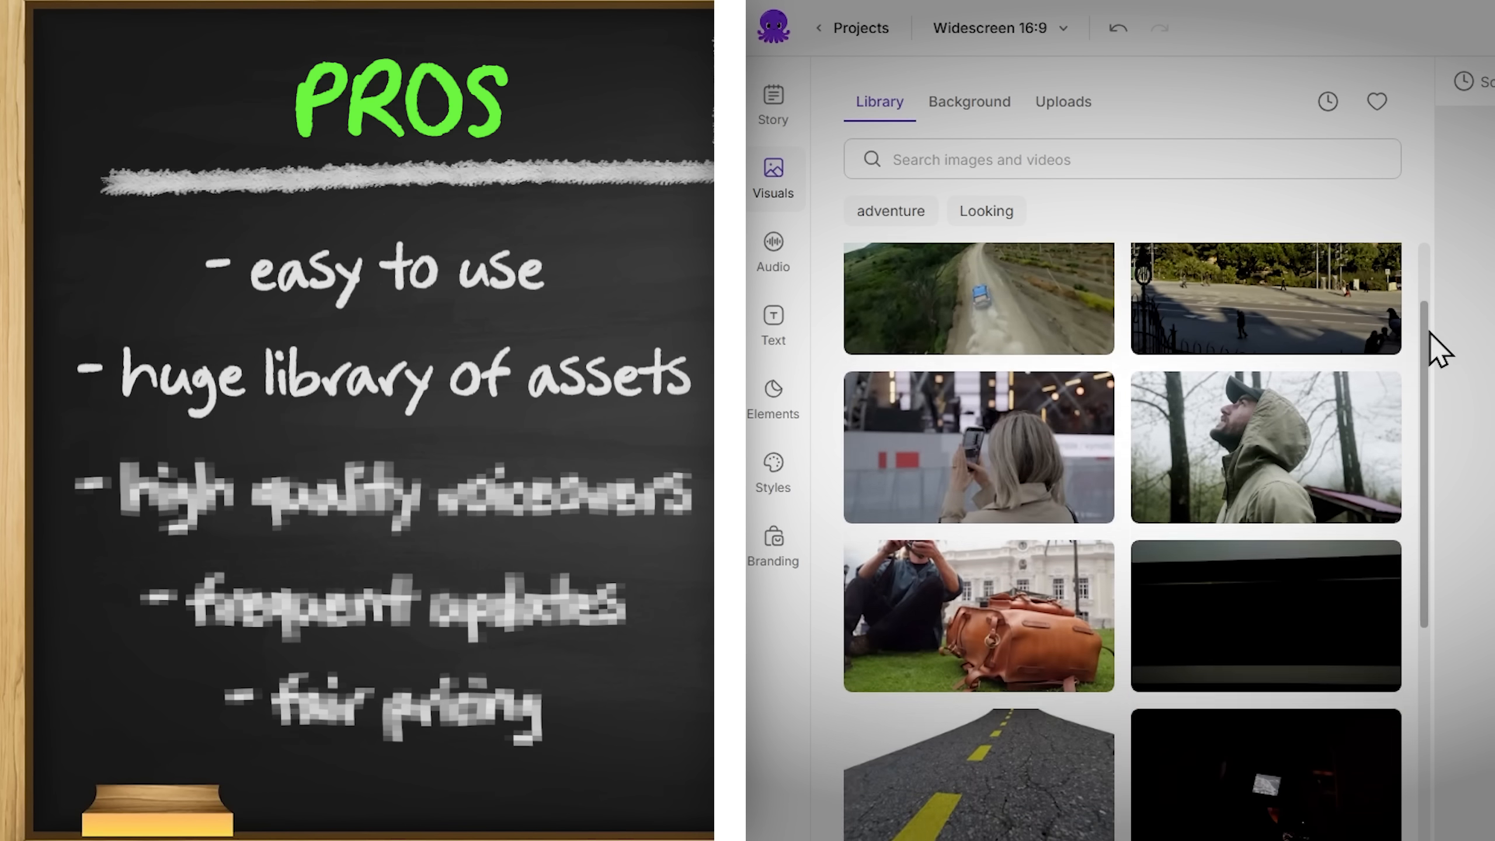
pyautogui.scroll(-3)
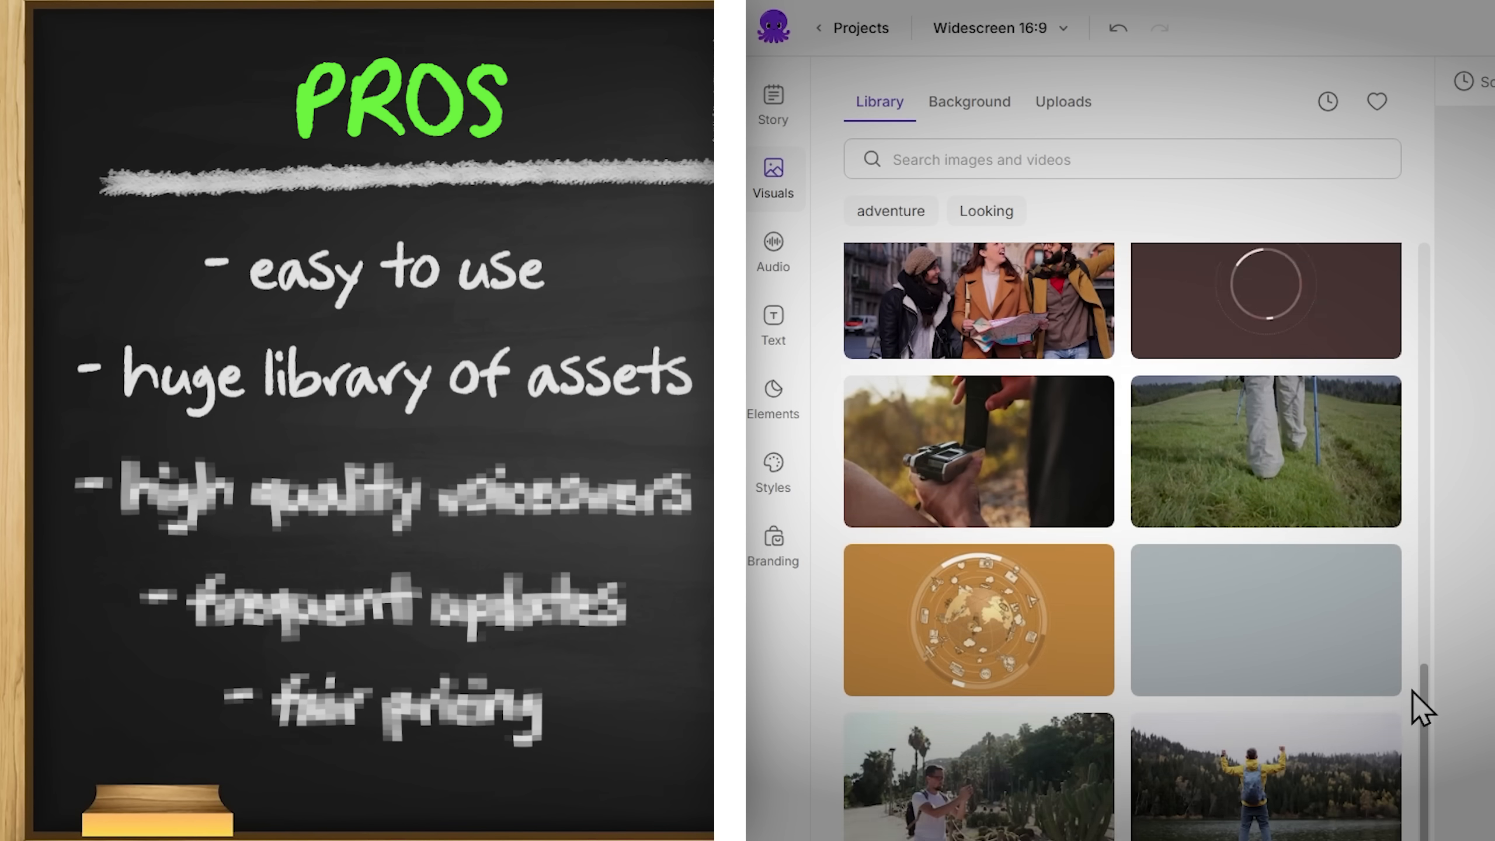
pyautogui.scroll(-3)
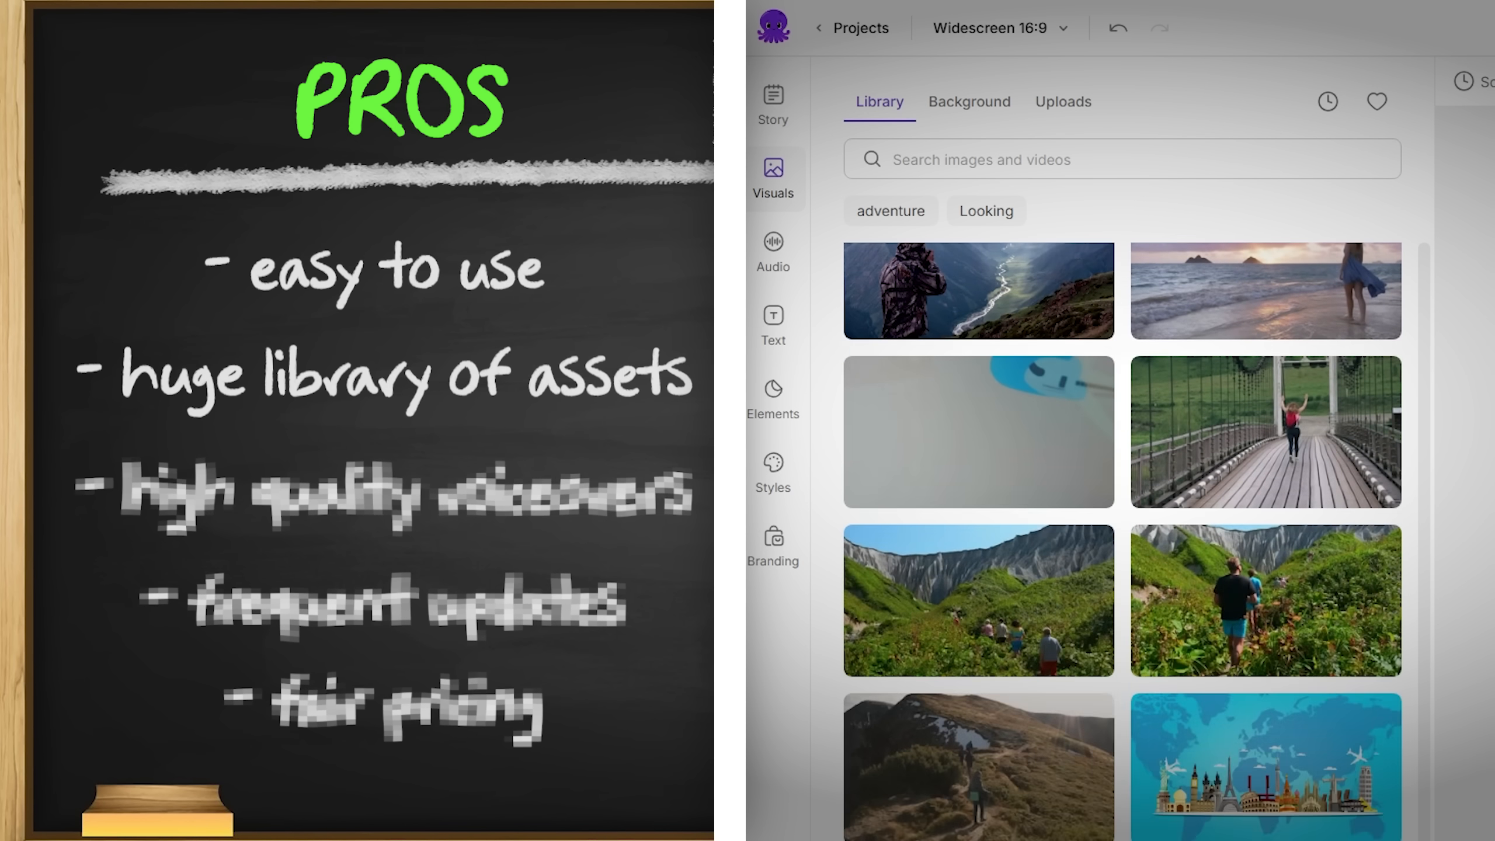
pyautogui.click(773, 252)
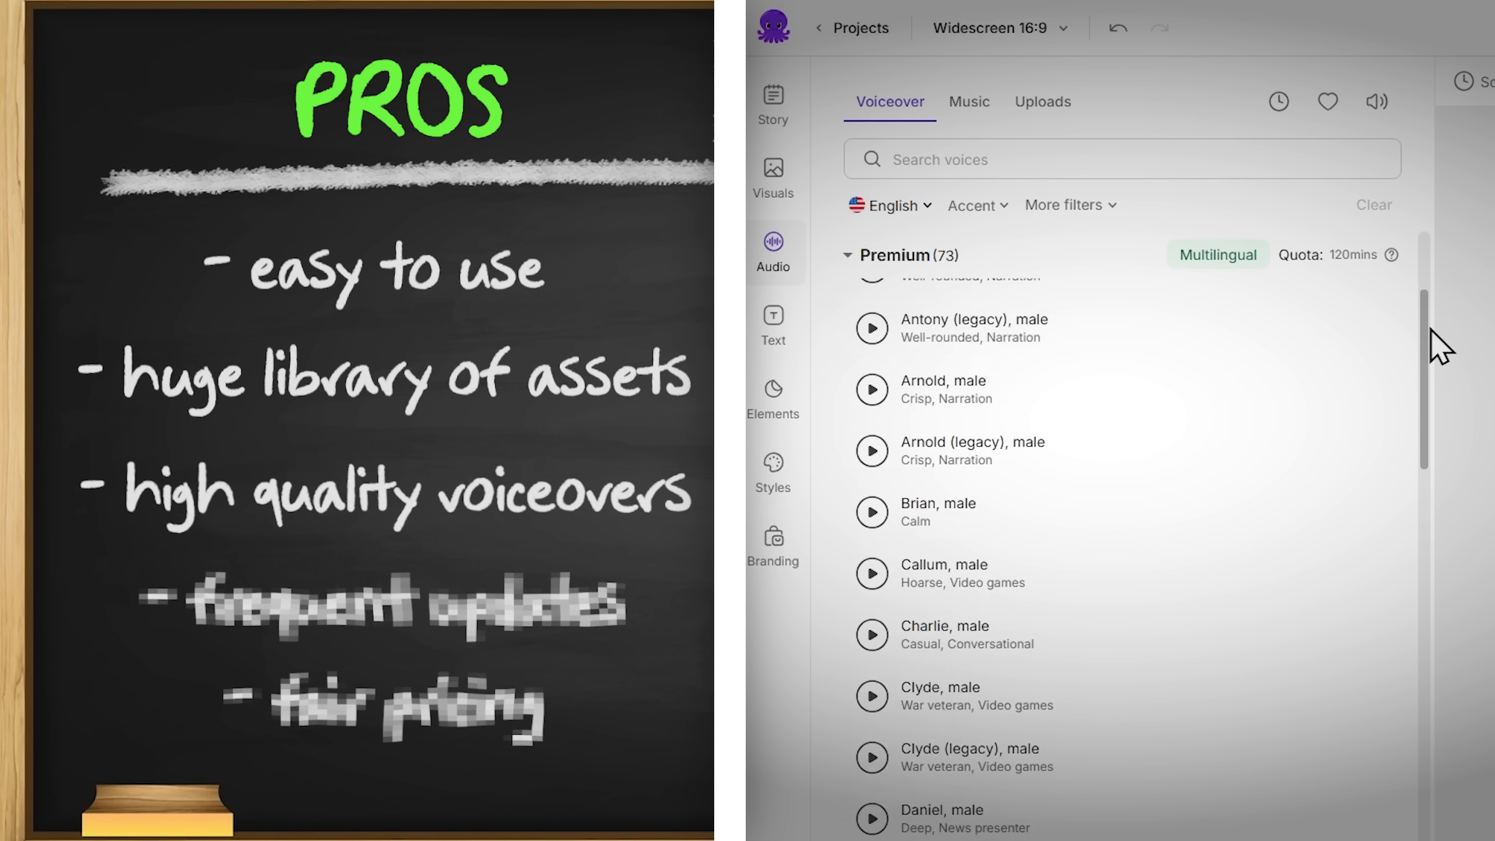
pyautogui.scroll(-3)
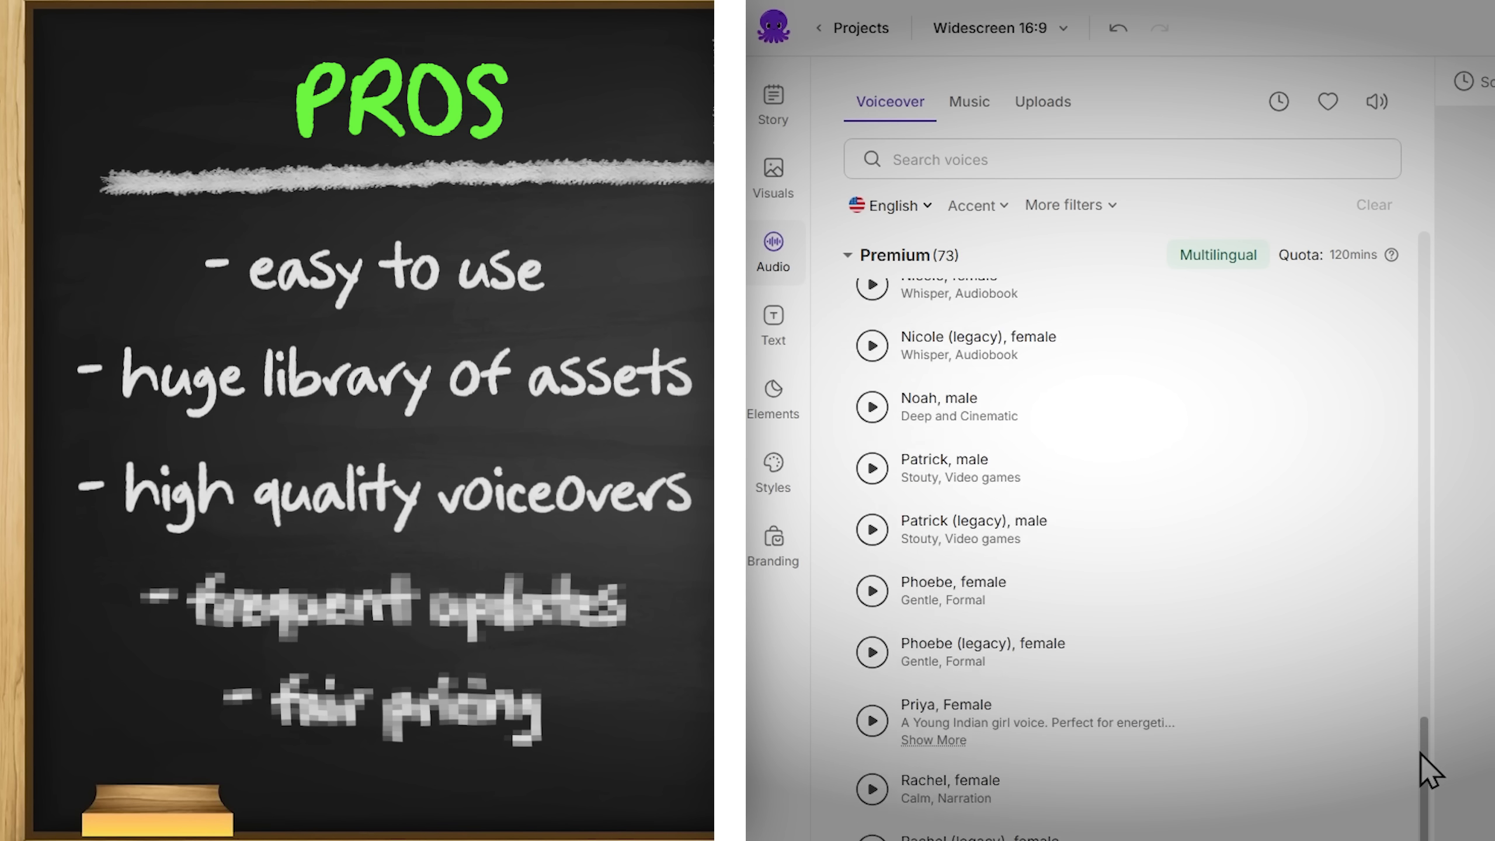
pyautogui.click(772, 103)
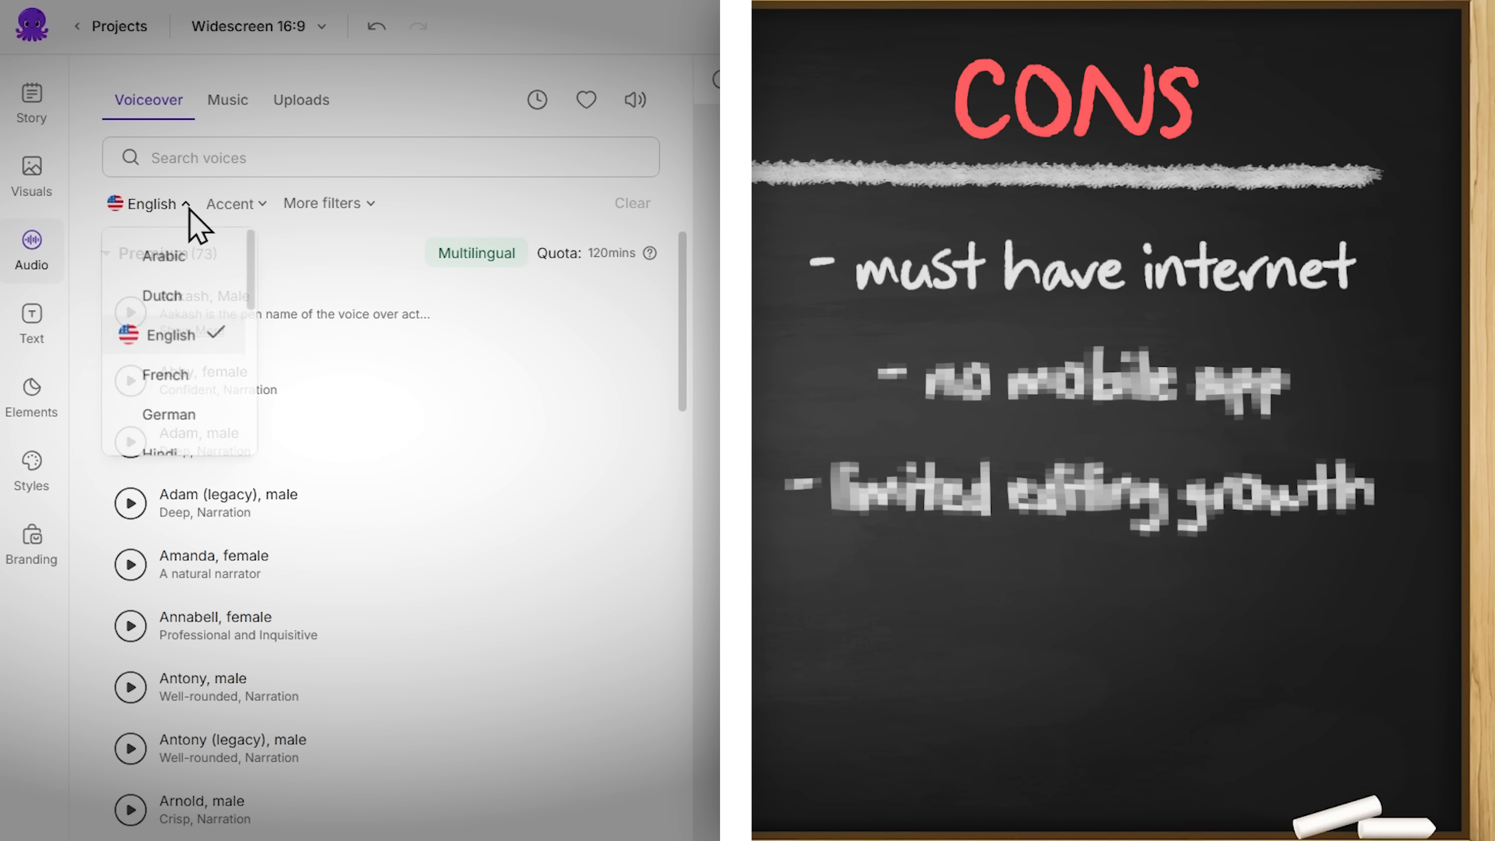
# Step: Review English accent and age/purpose/gender voice filters, then the background music tracks
pyautogui.scroll(-3)
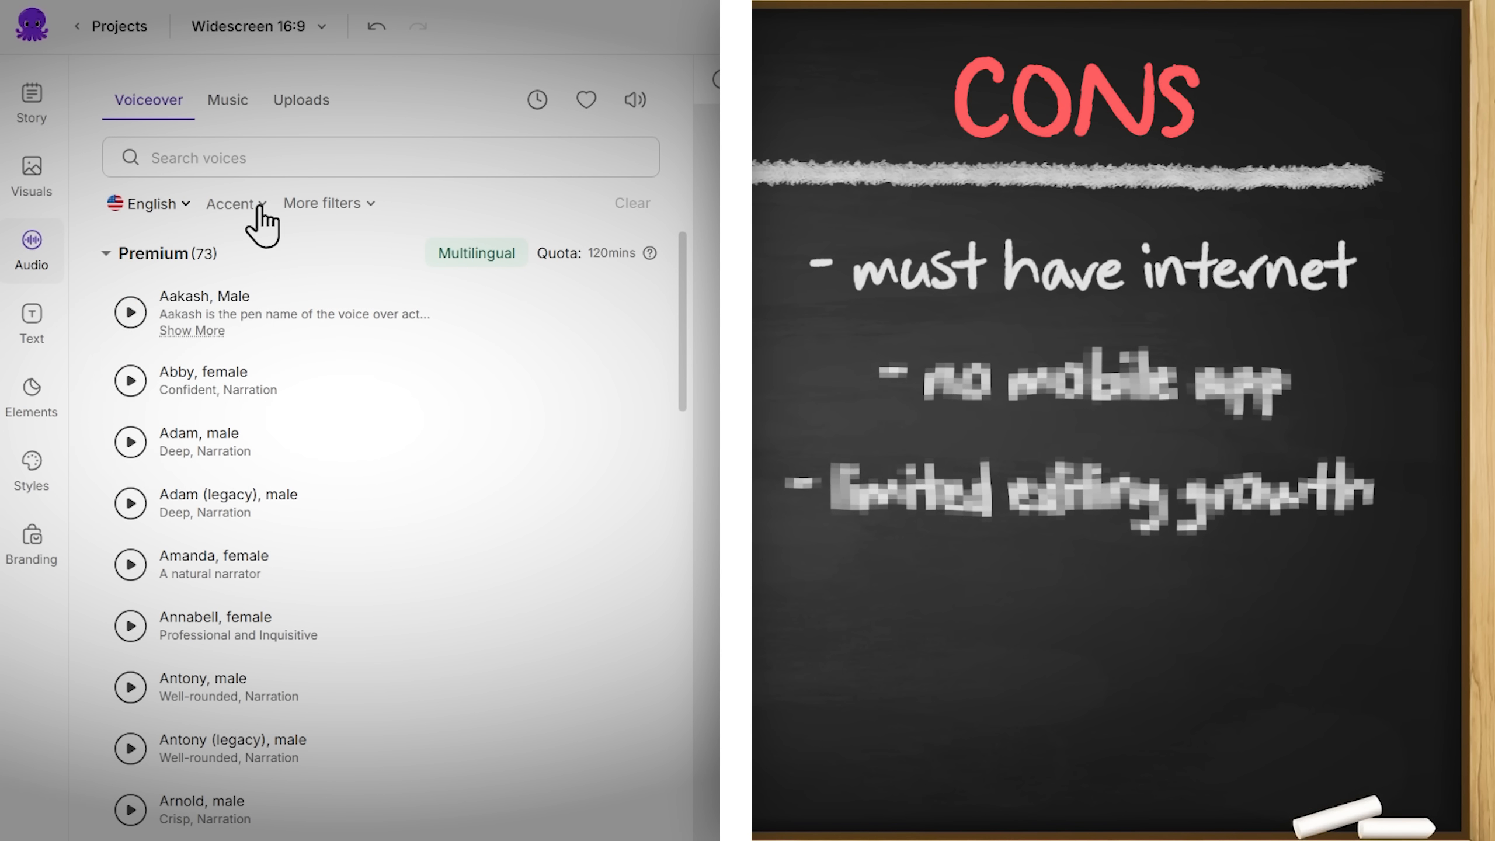
pyautogui.click(234, 203)
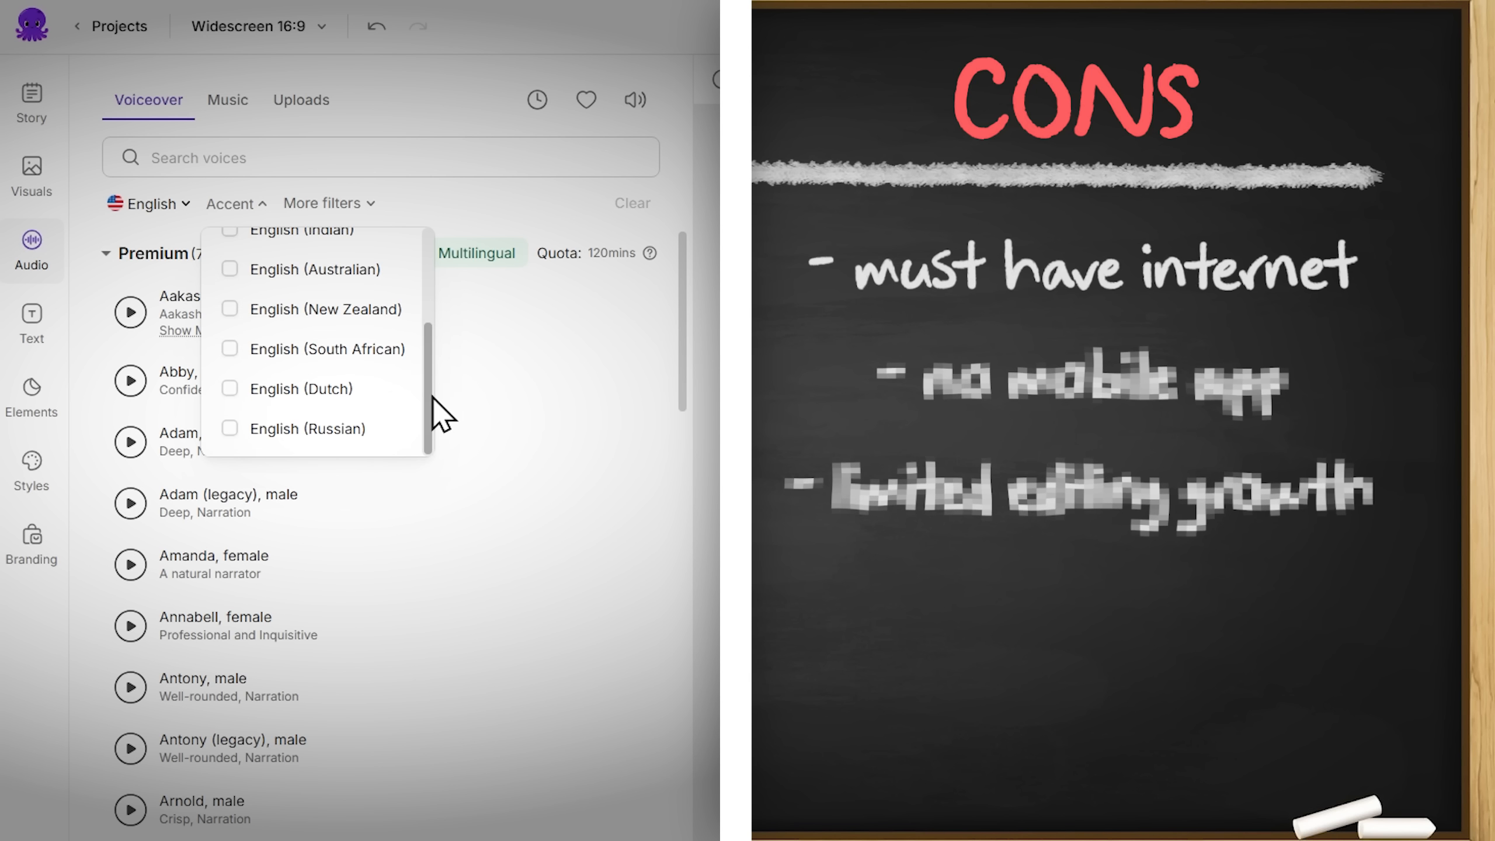
pyautogui.click(327, 203)
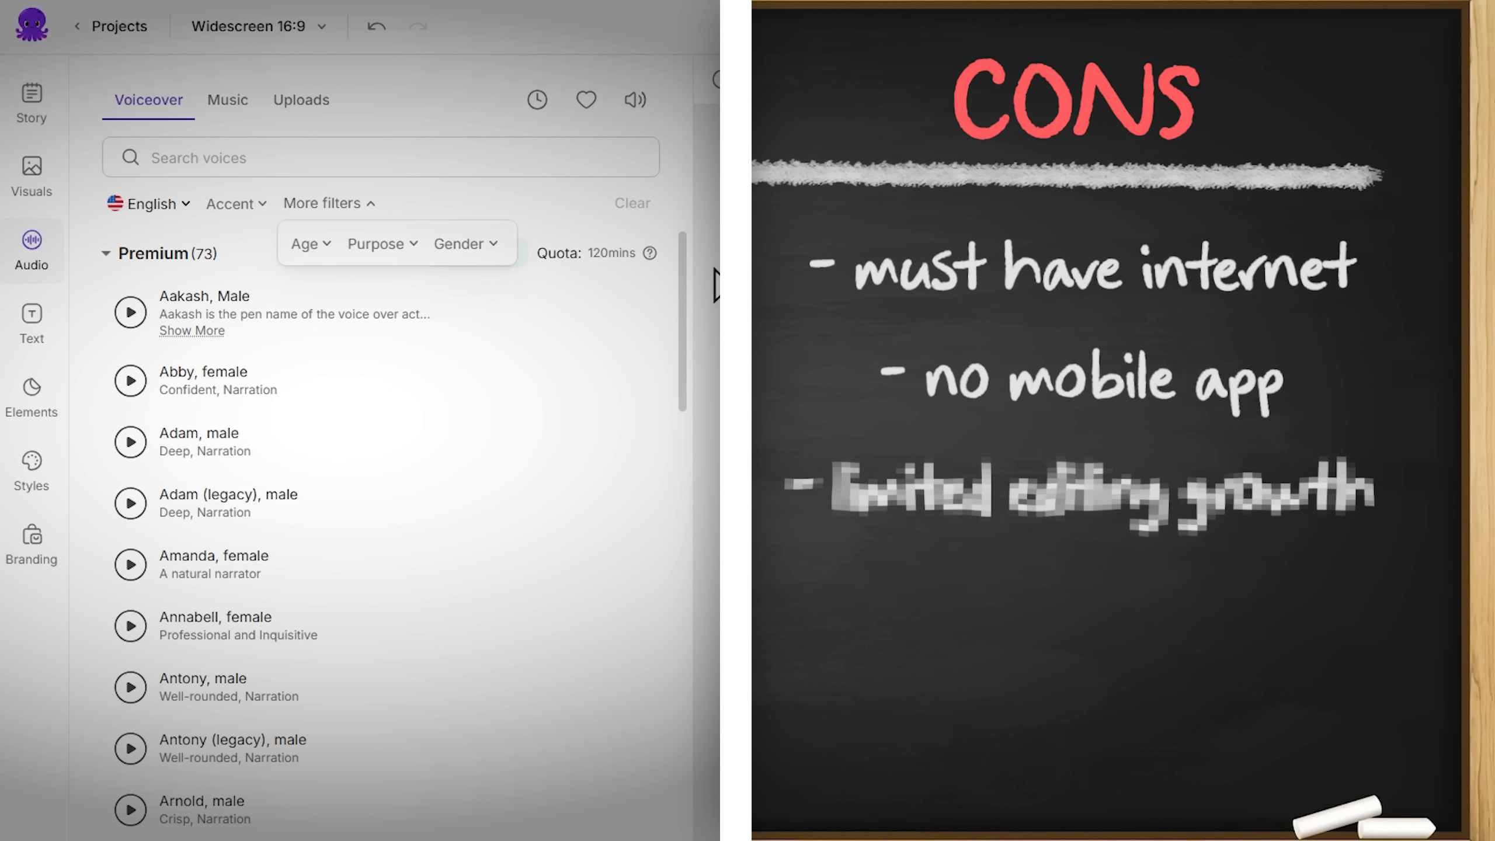
pyautogui.click(227, 99)
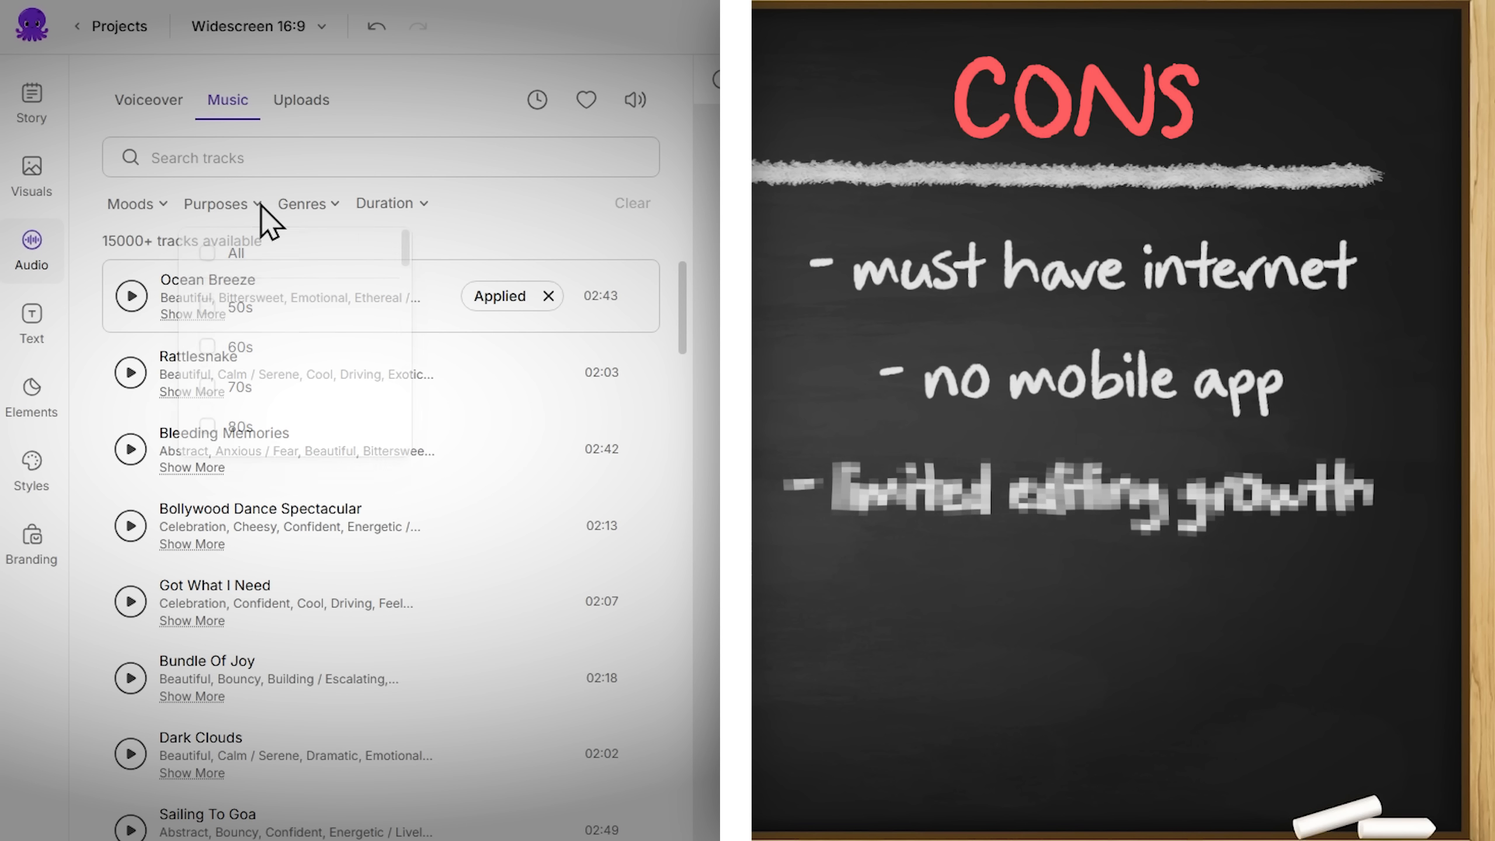
pyautogui.click(220, 202)
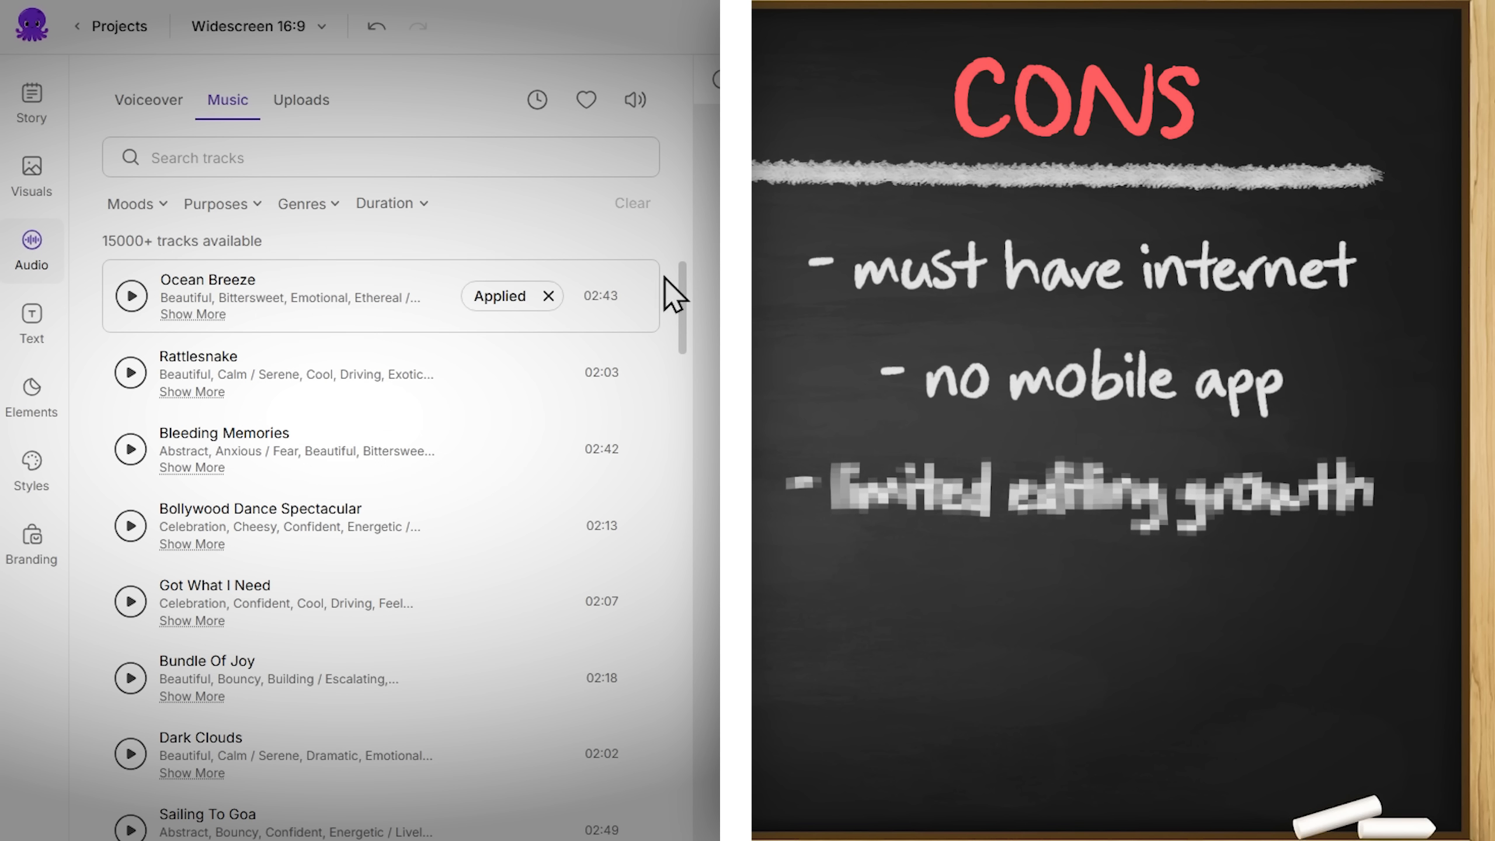
# Step: Browse the stock visuals library and return to the six-scene story script
pyautogui.click(32, 177)
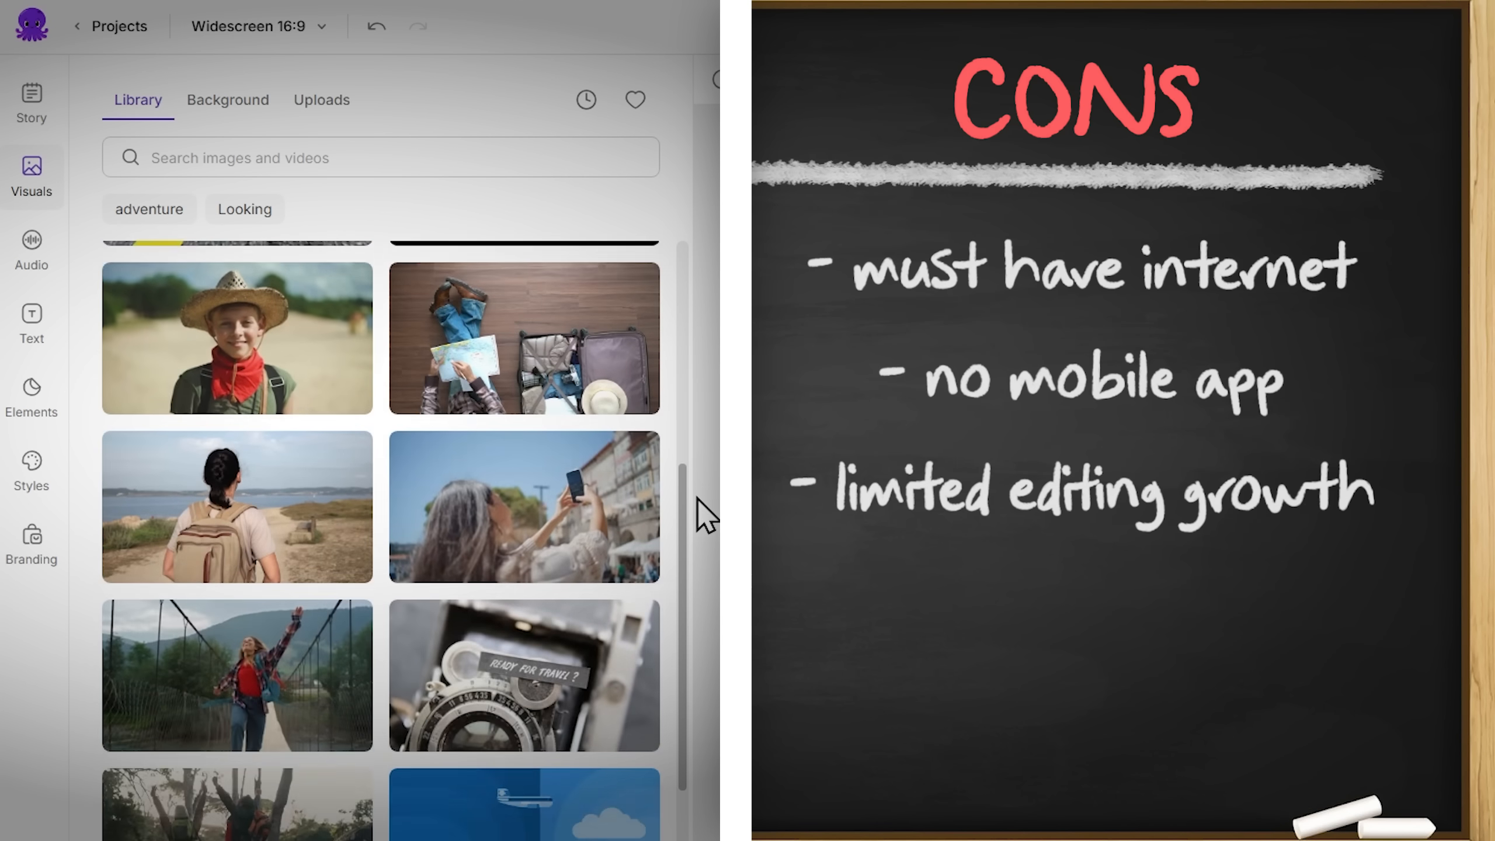
pyautogui.scroll(-3)
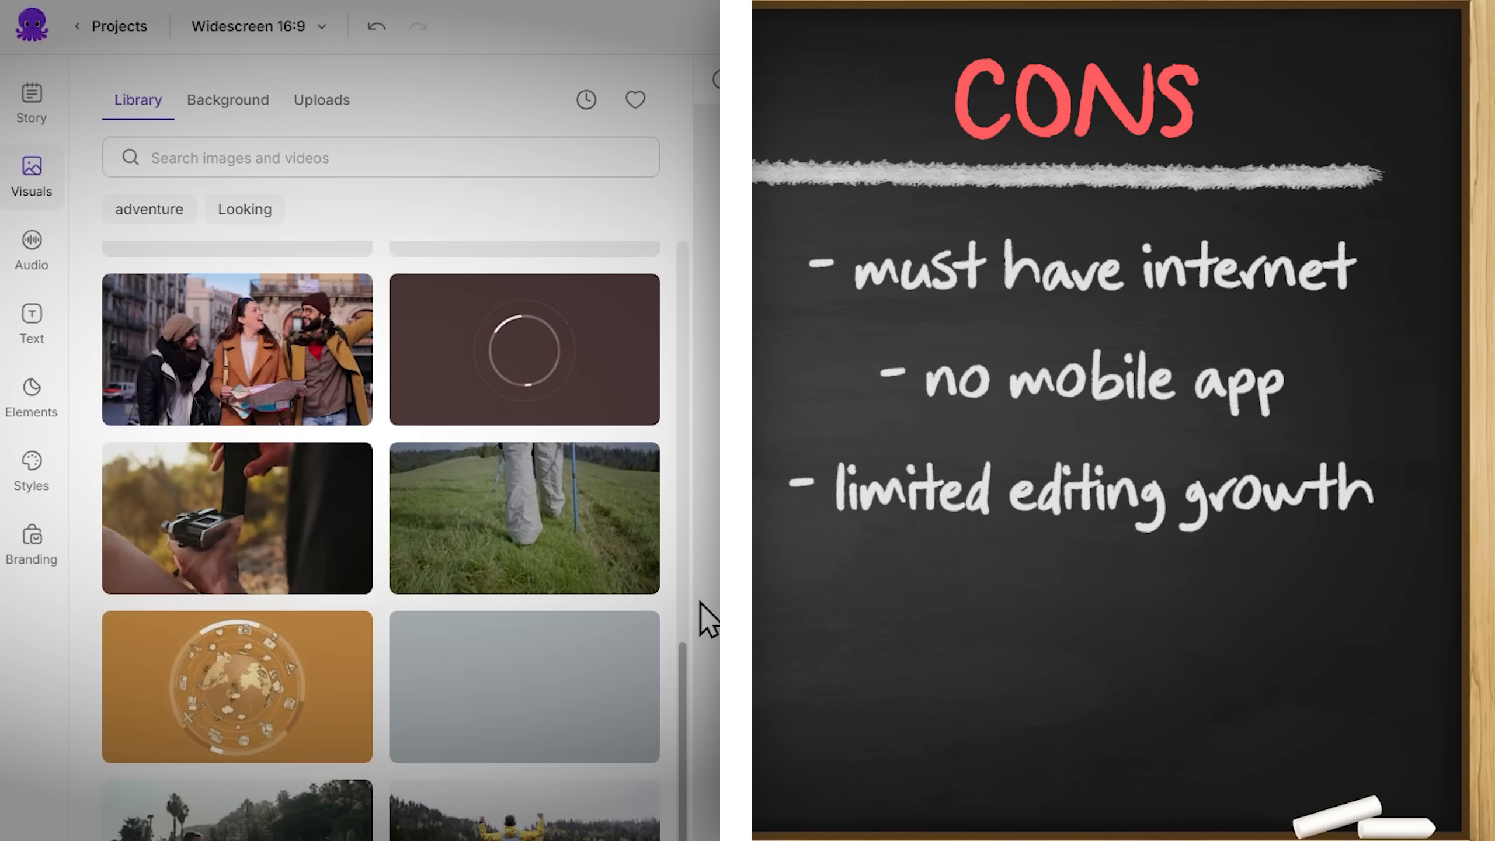
pyautogui.click(32, 103)
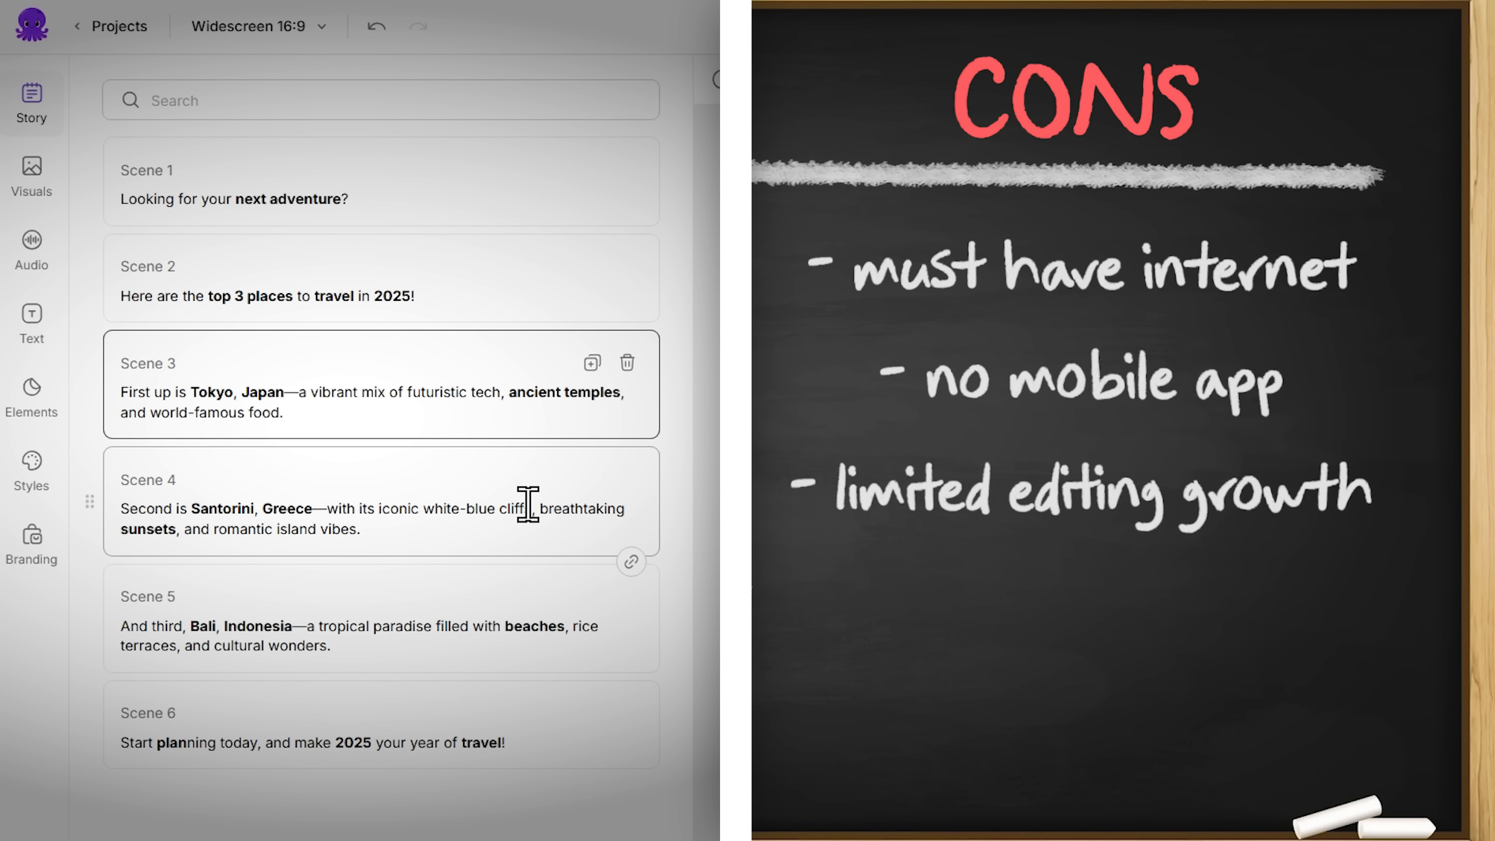
# Step: Exit the video editor back to the Pictory homepage for content marketers
pyautogui.click(382, 519)
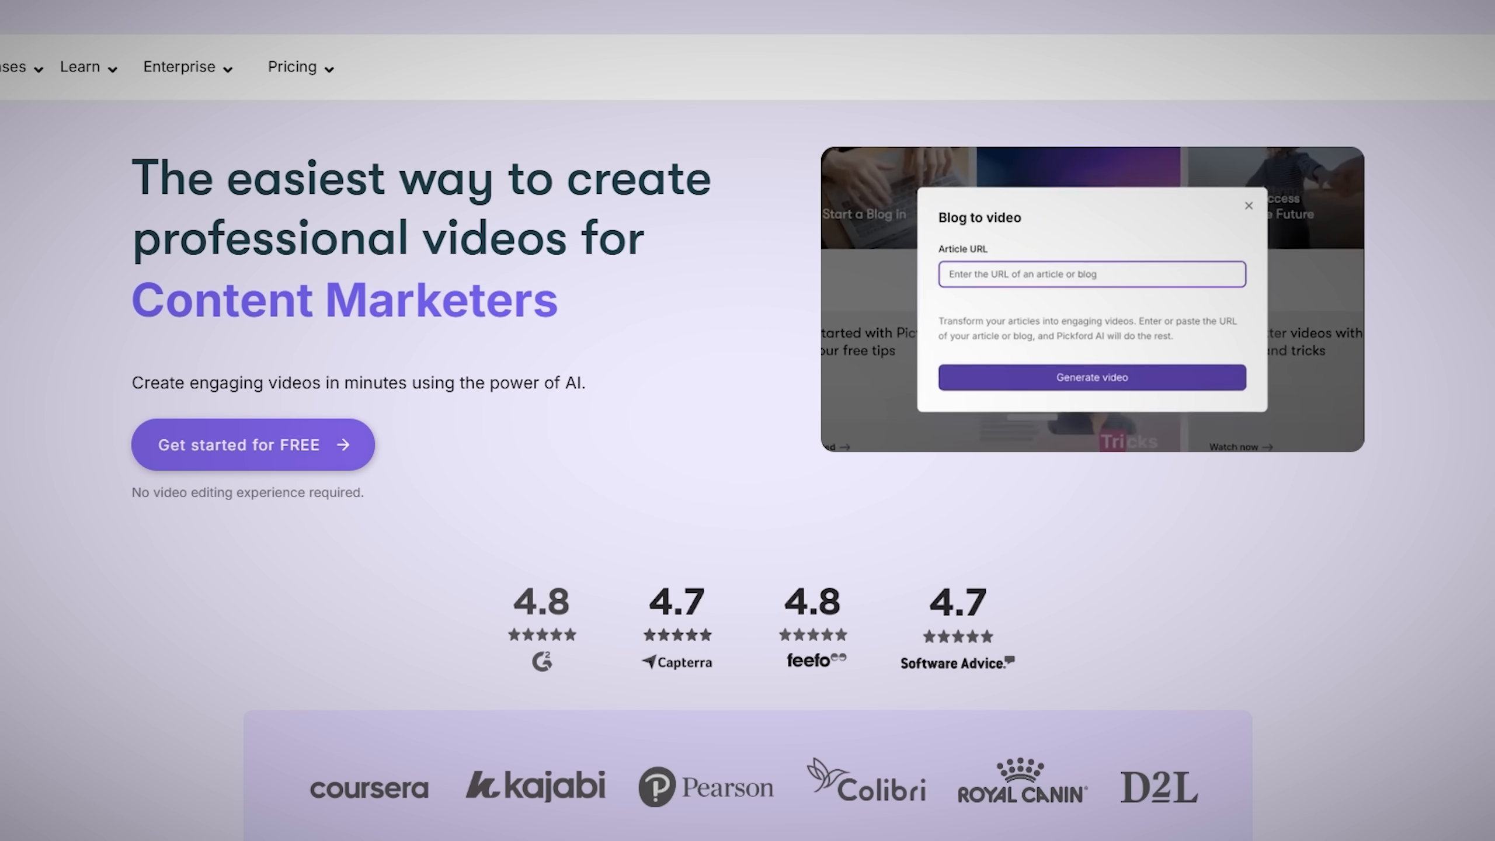
pyautogui.click(1247, 205)
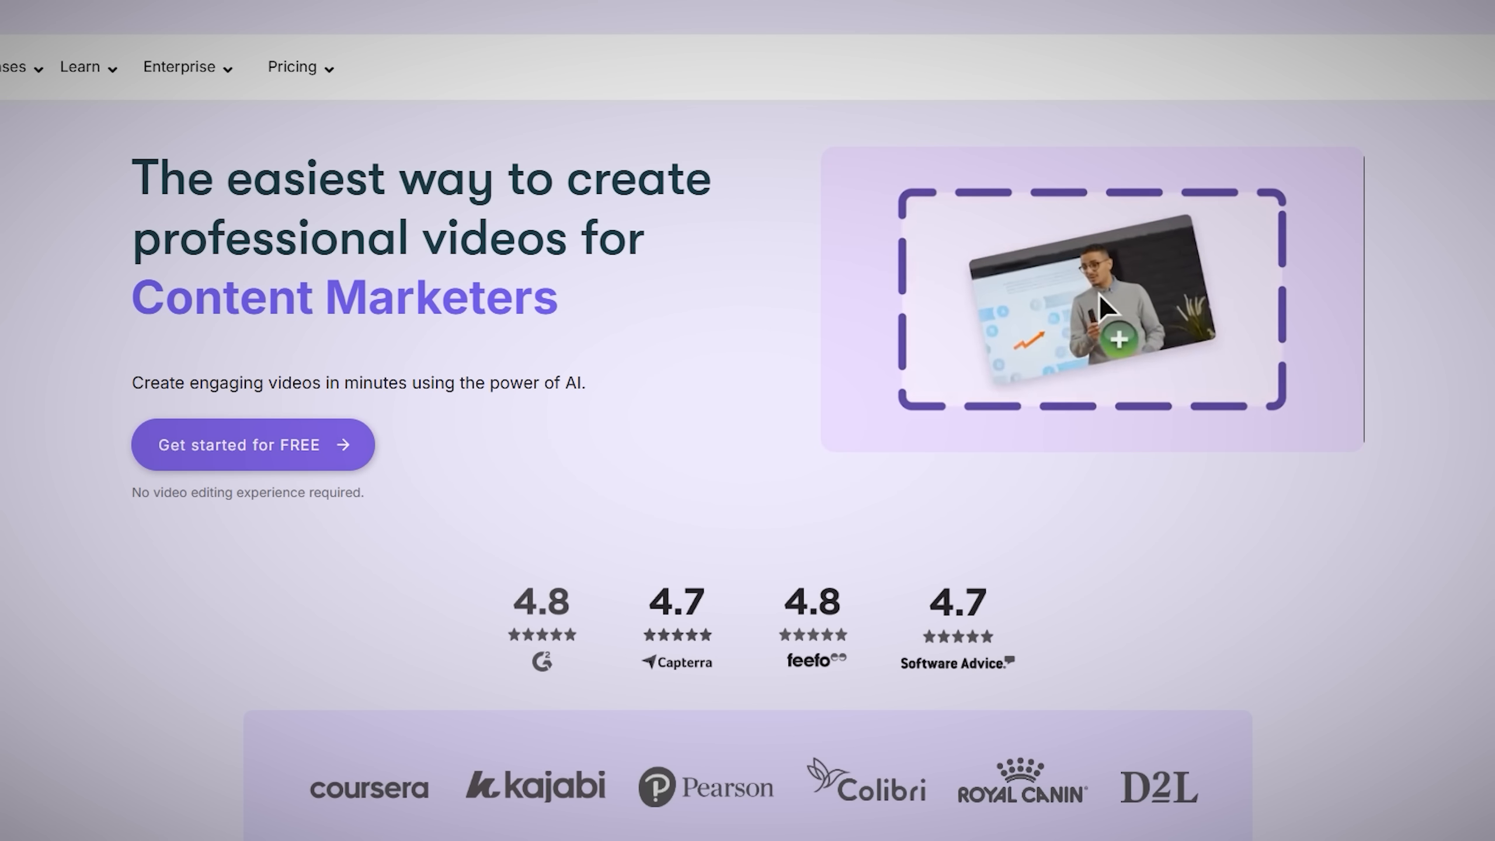